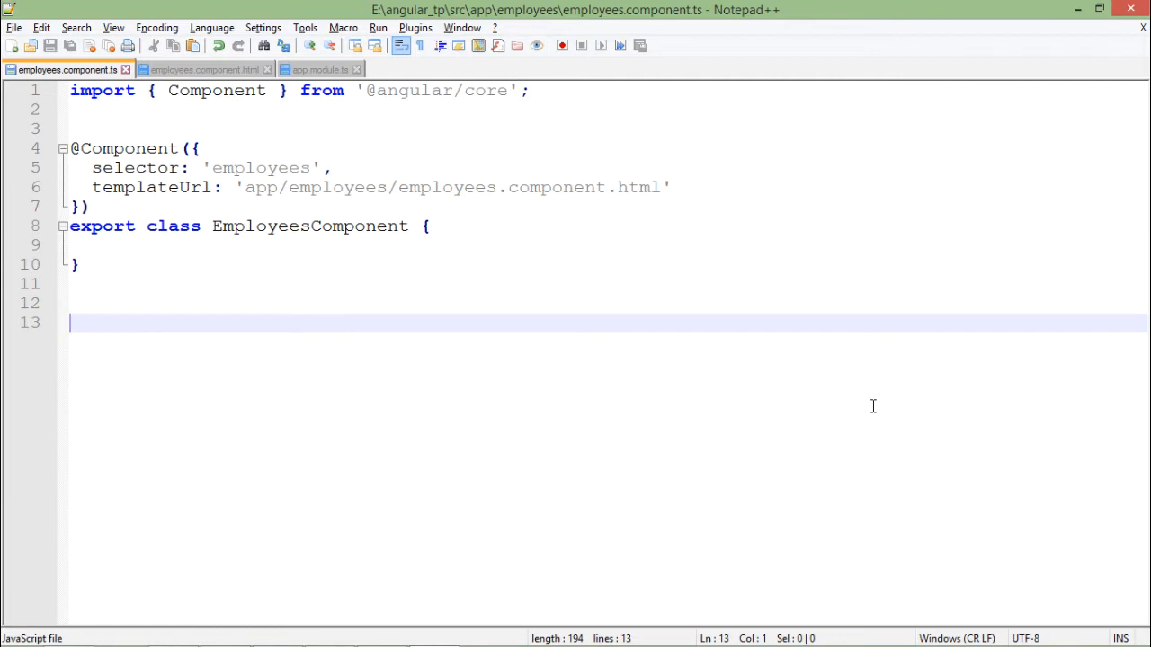
mouse_move(827, 367)
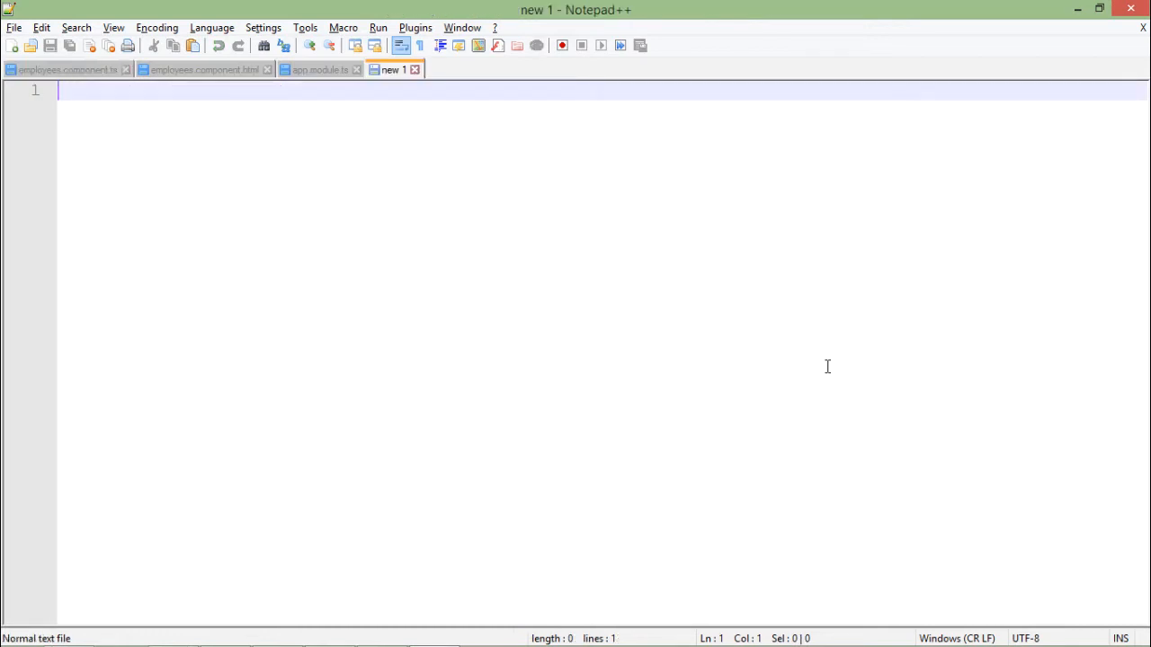
mouse_move(796, 365)
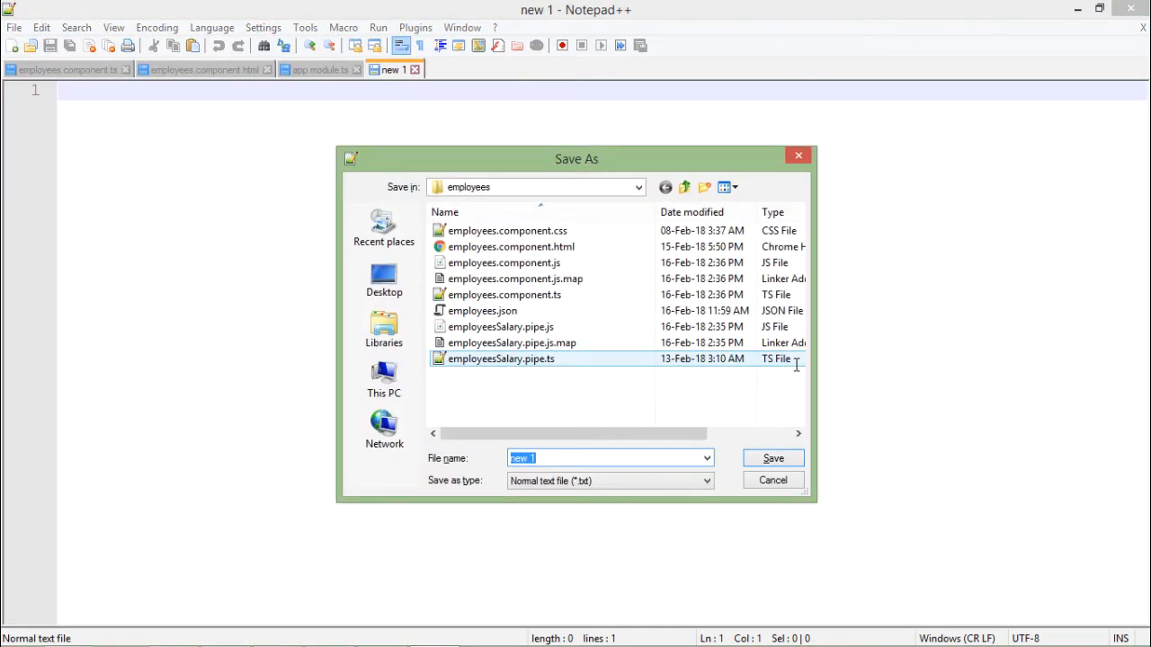
Save the blank Notepad++ document under the file name employee.service.ts.
text(employee.)
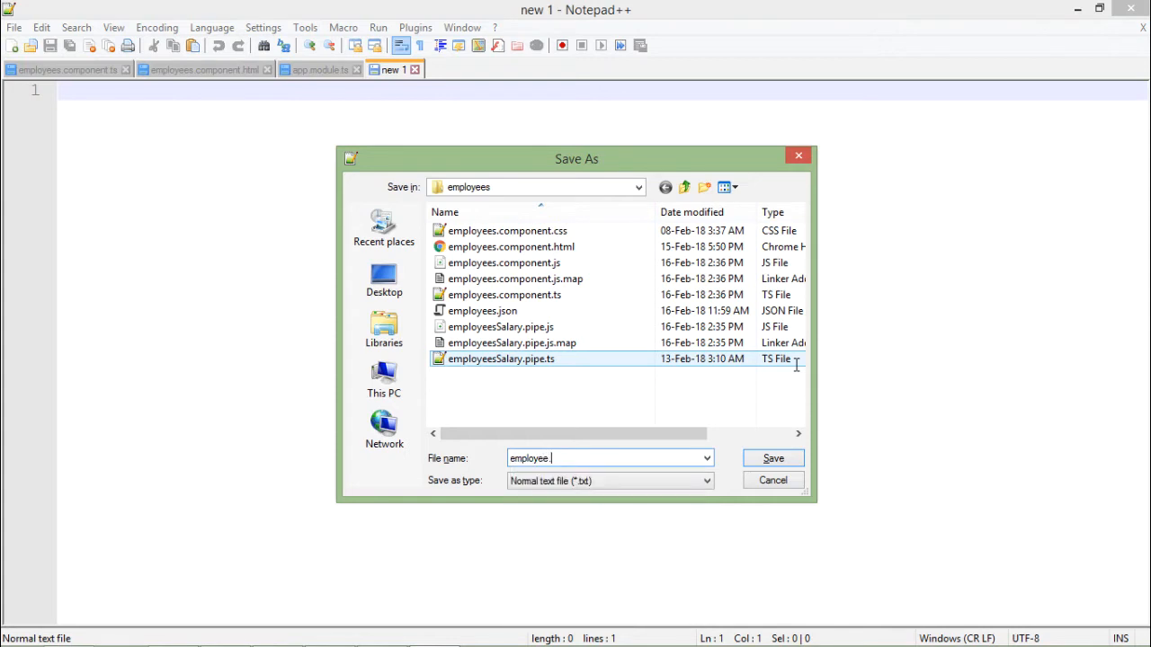
text(serv)
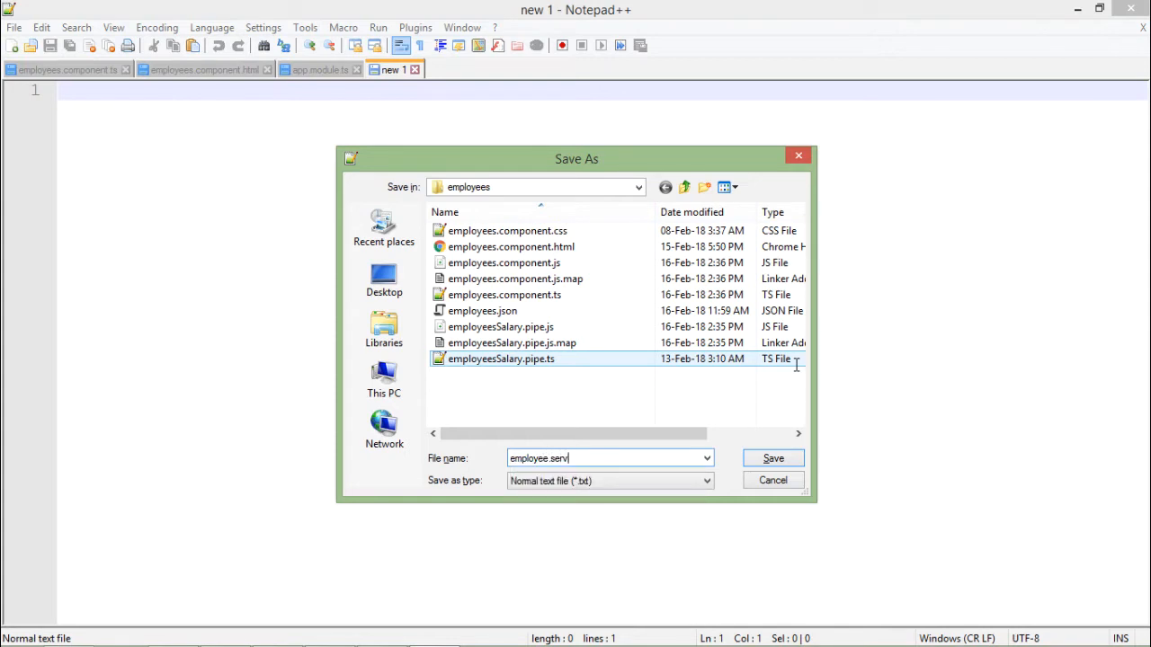
text(ice.)
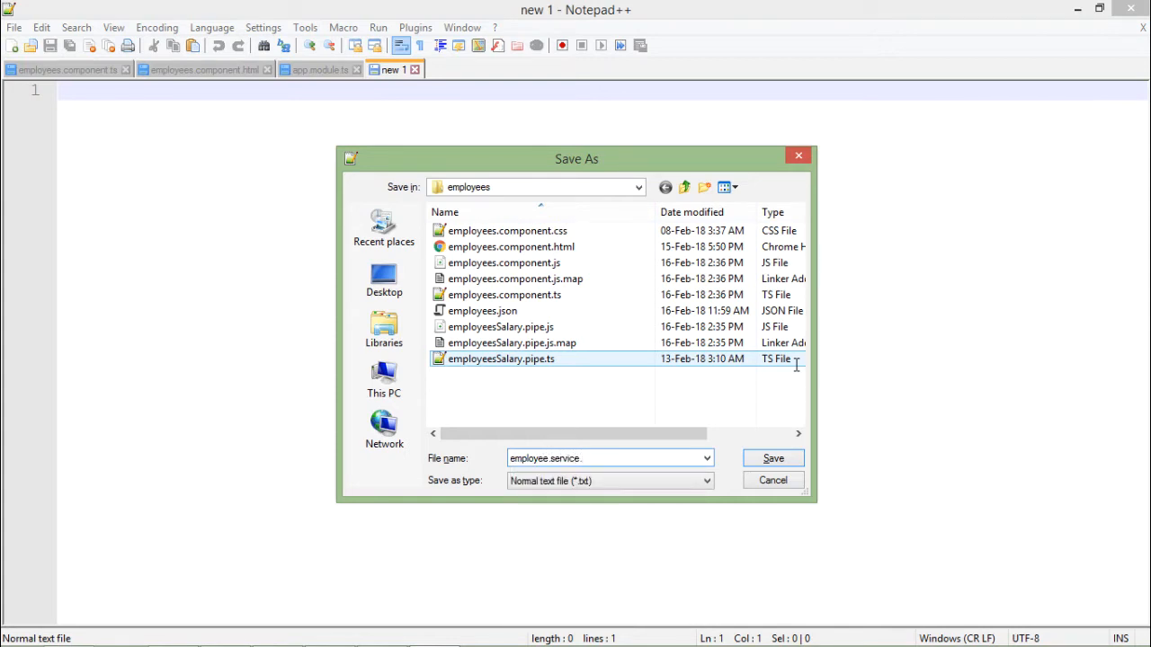
click(772, 458)
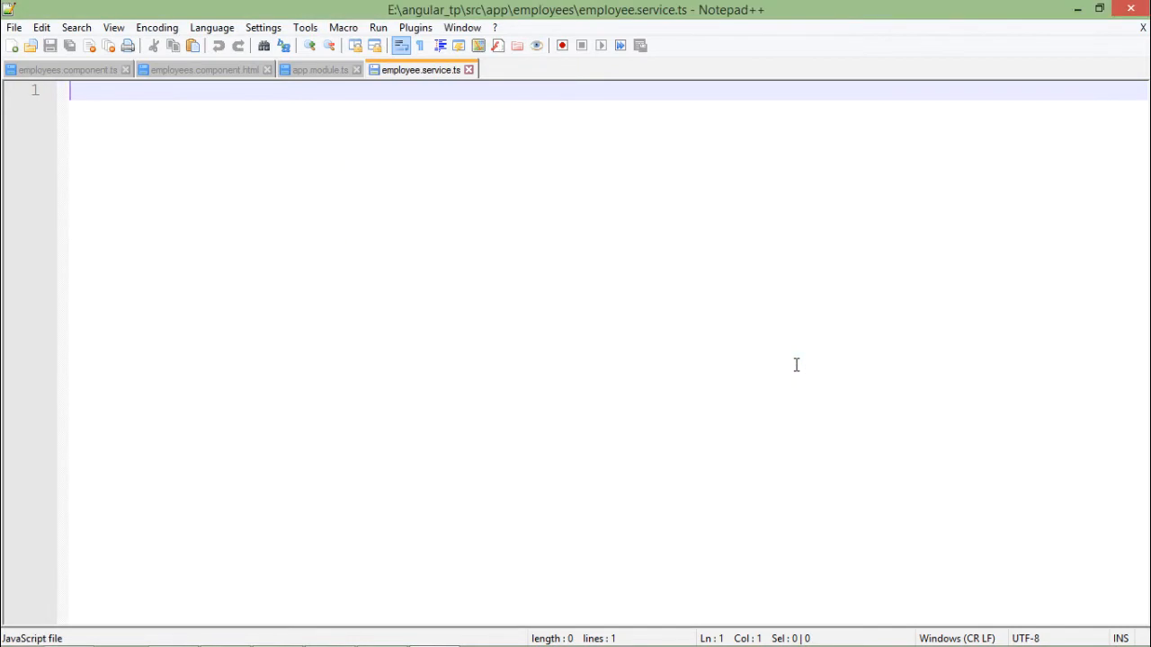
mouse_move(699, 356)
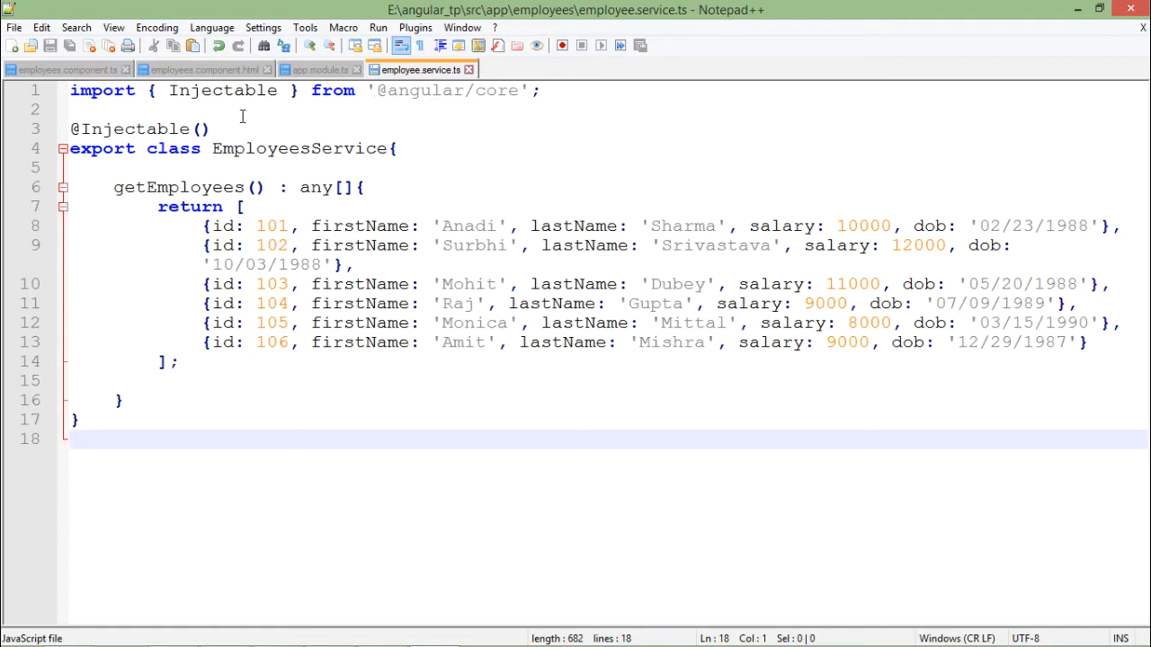
double_click(222, 90)
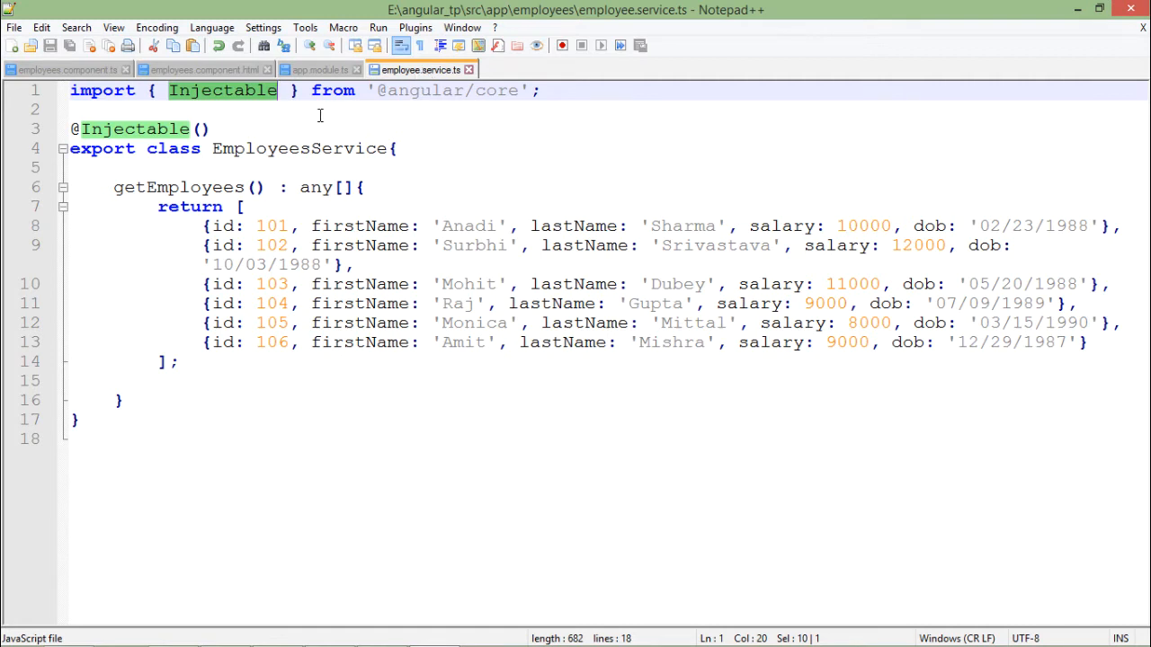
click(222, 90)
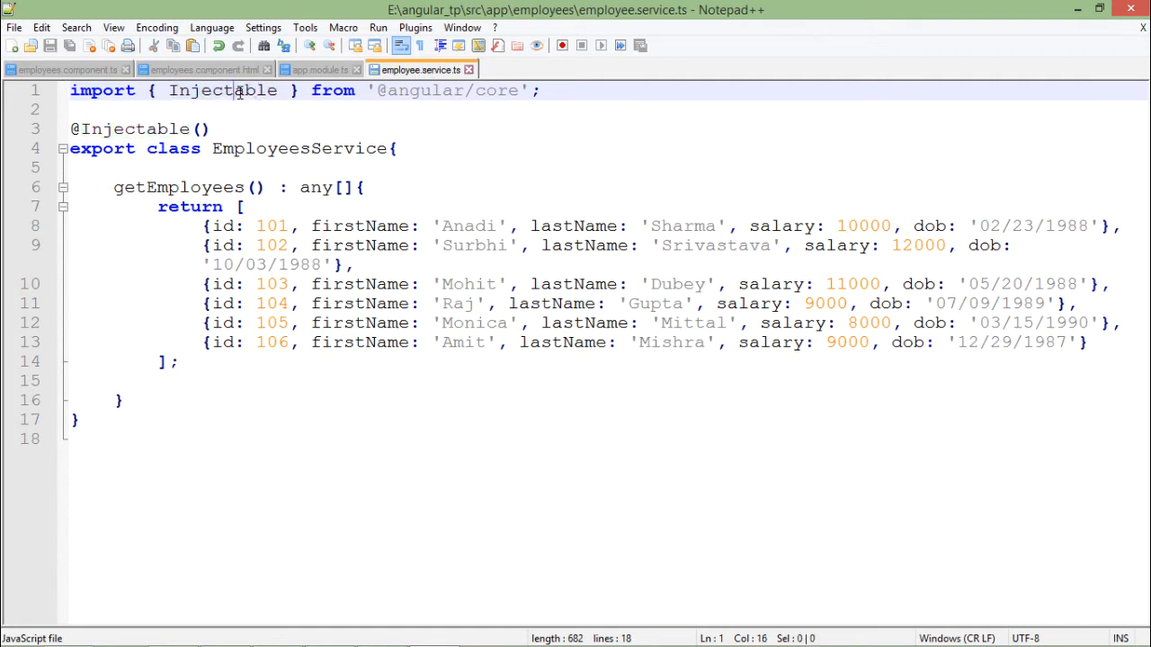
double_click(222, 90)
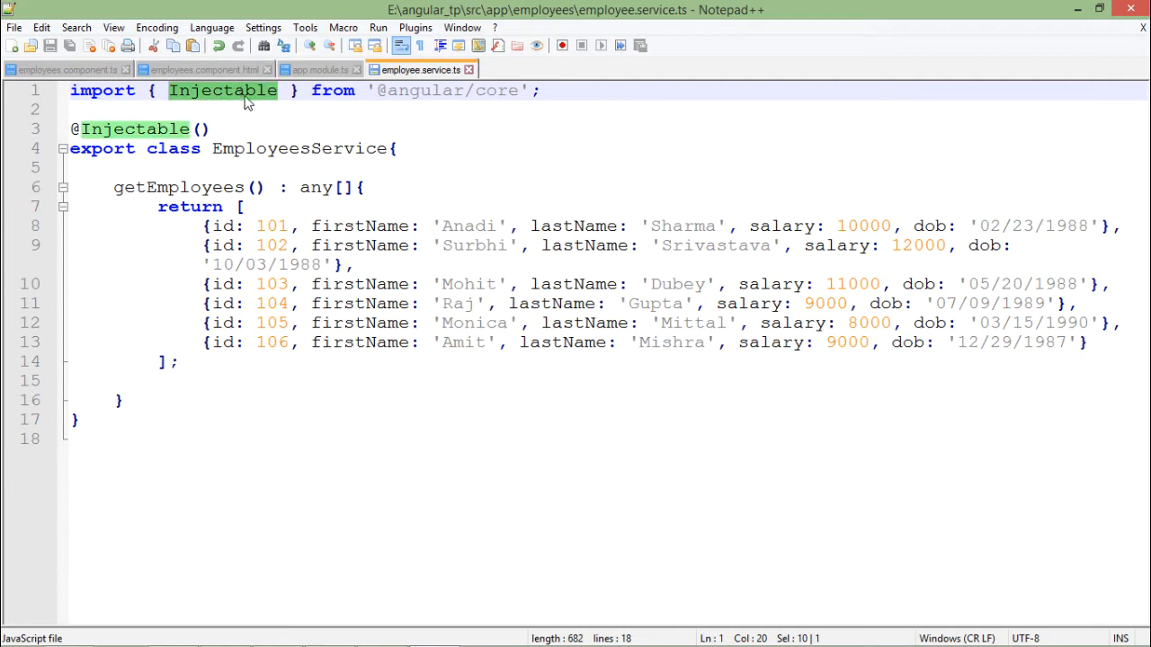
double_click(424, 90)
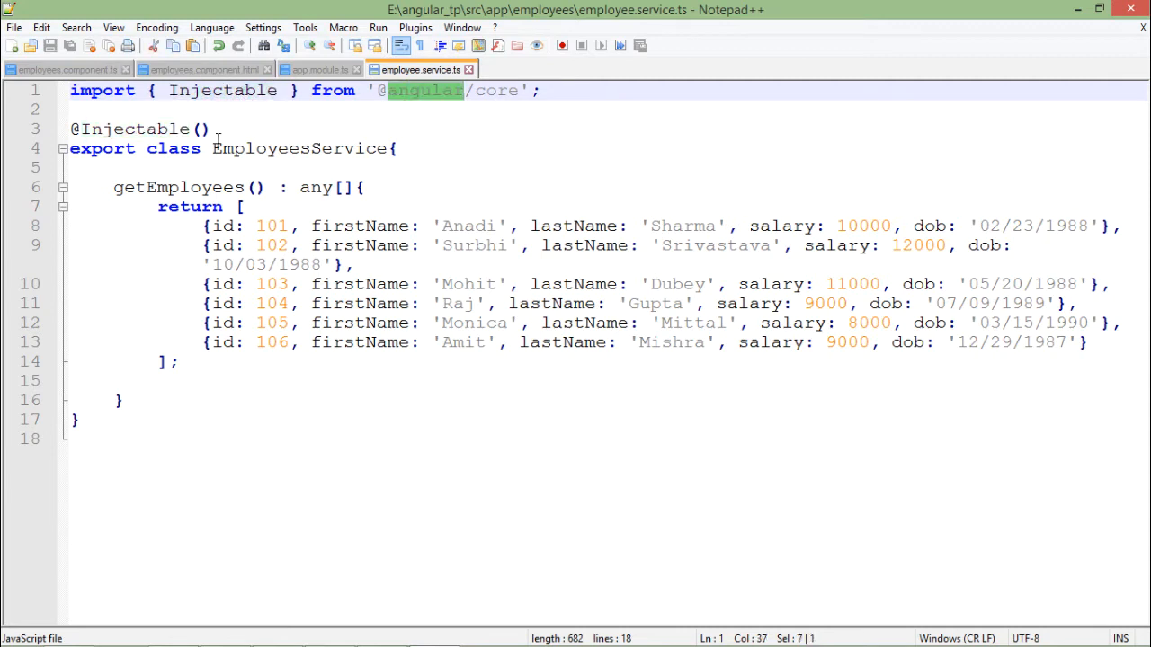
double_click(135, 129)
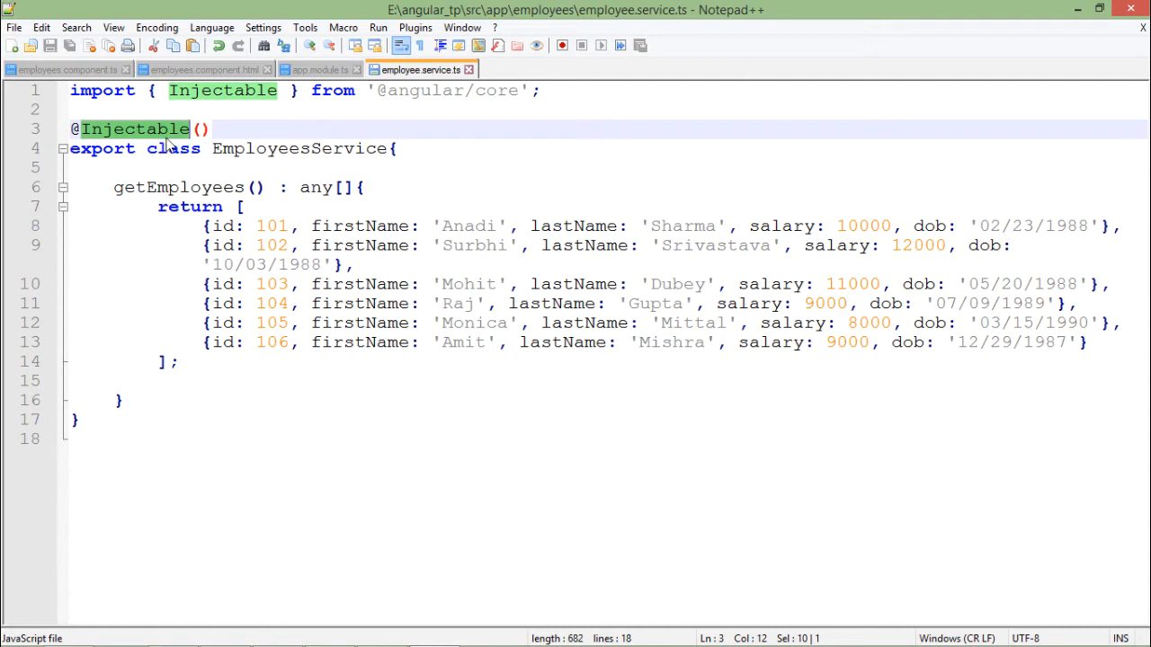
mouse_move(153, 133)
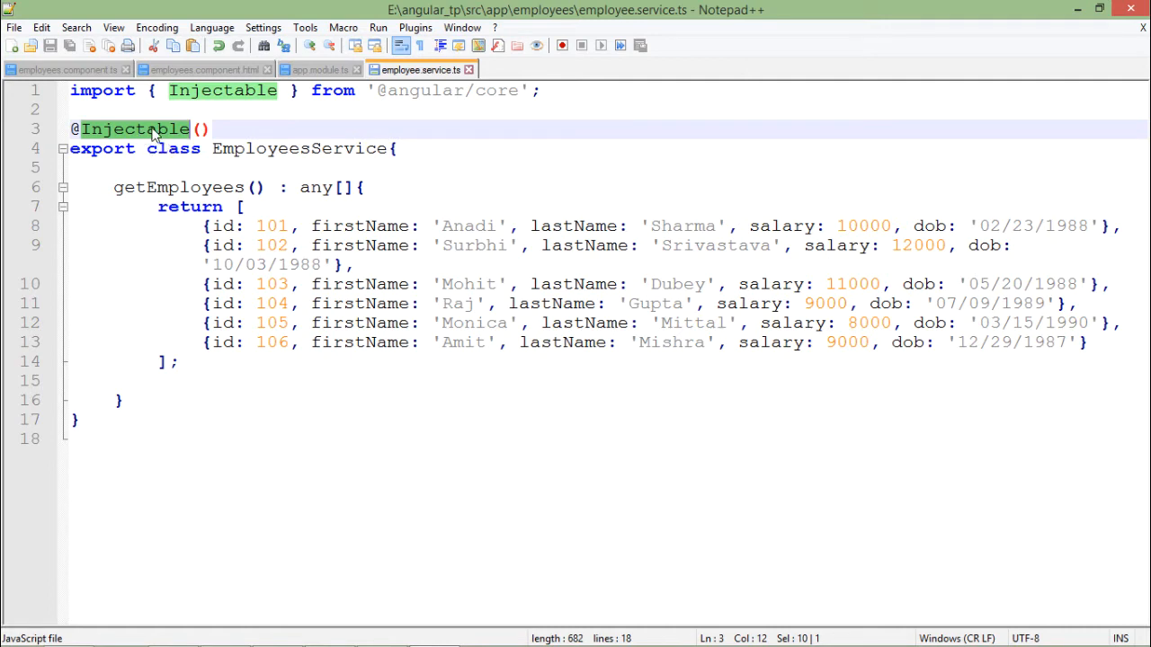
click(199, 129)
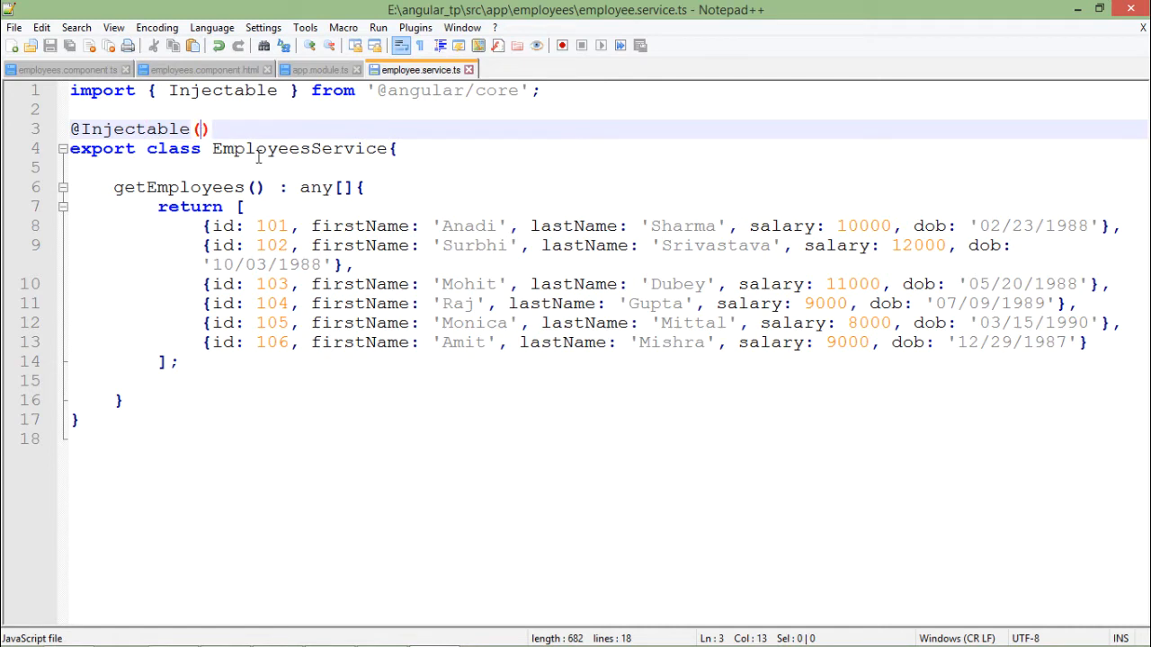
click(266, 148)
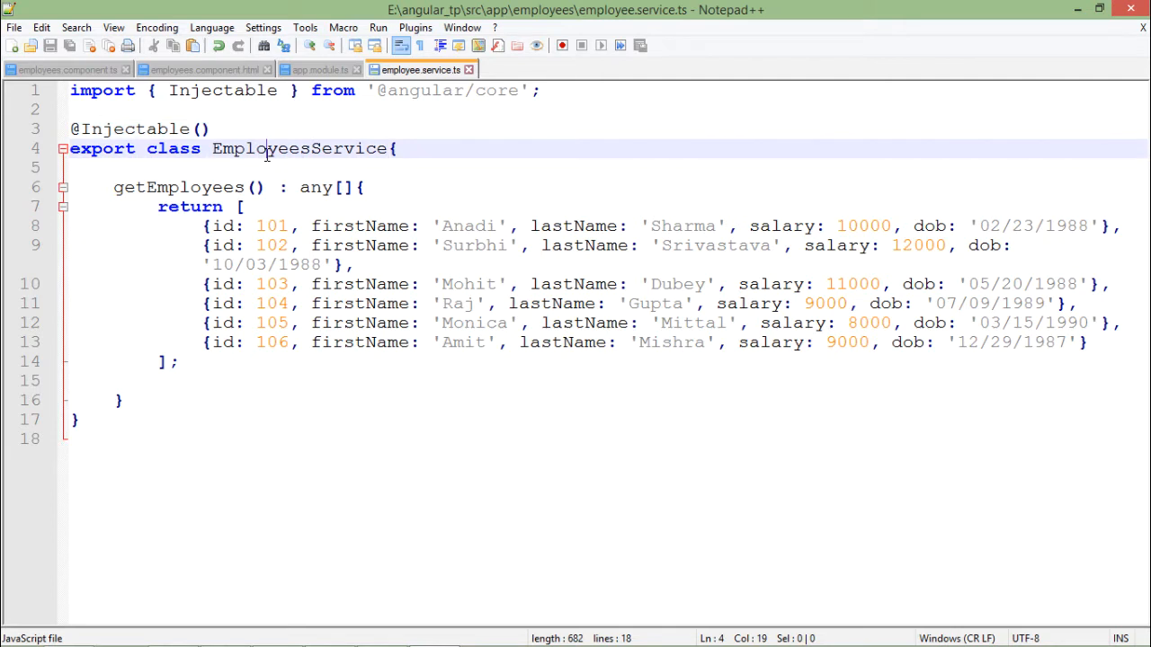
click(256, 187)
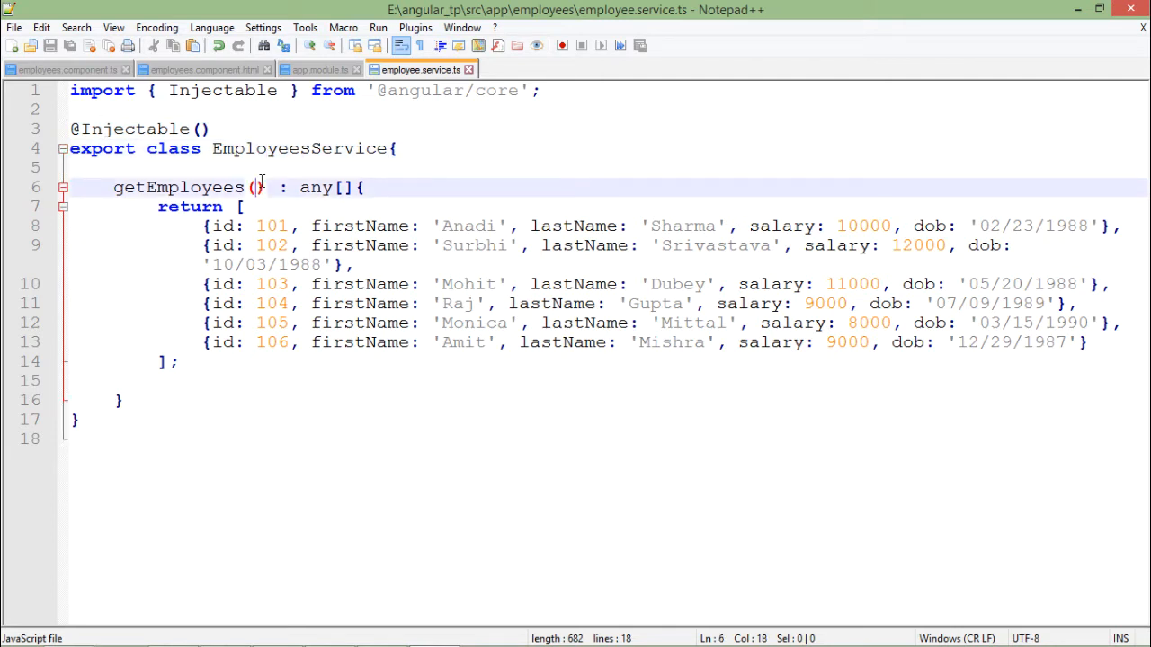
click(133, 129)
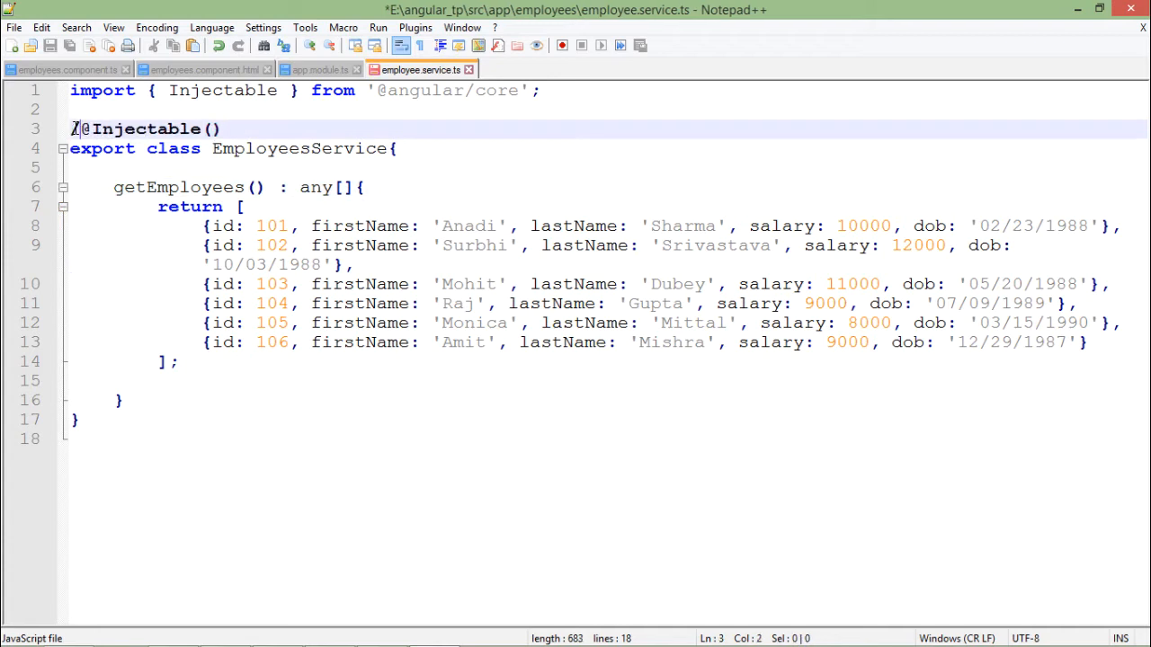
text(/)
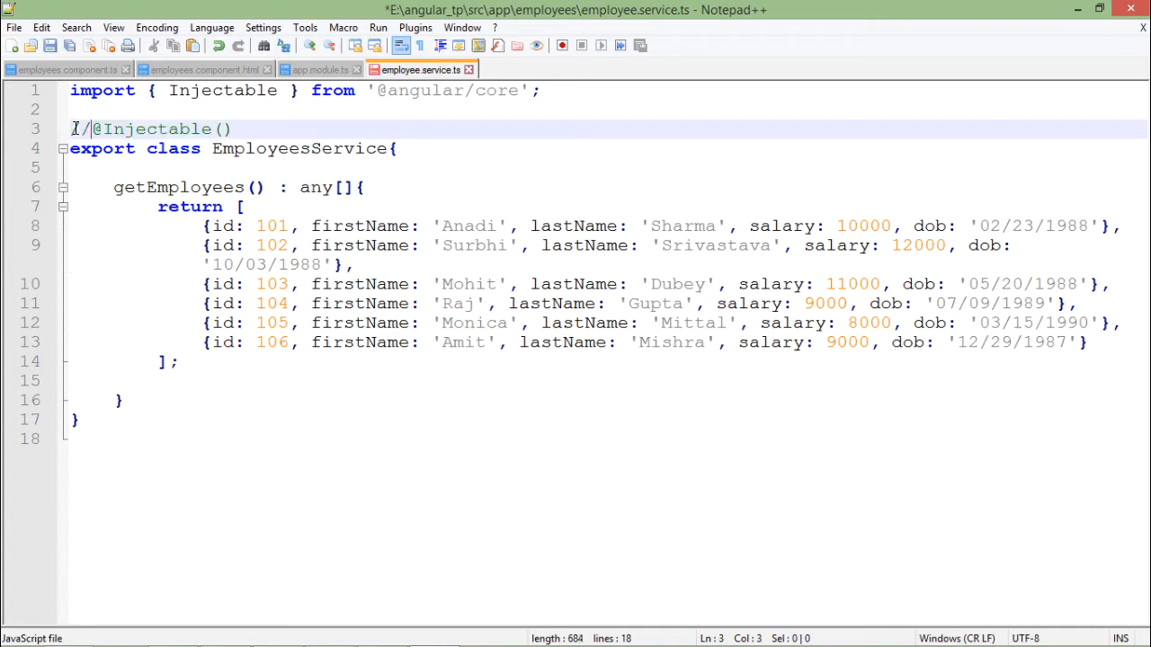
key(BackSpace)
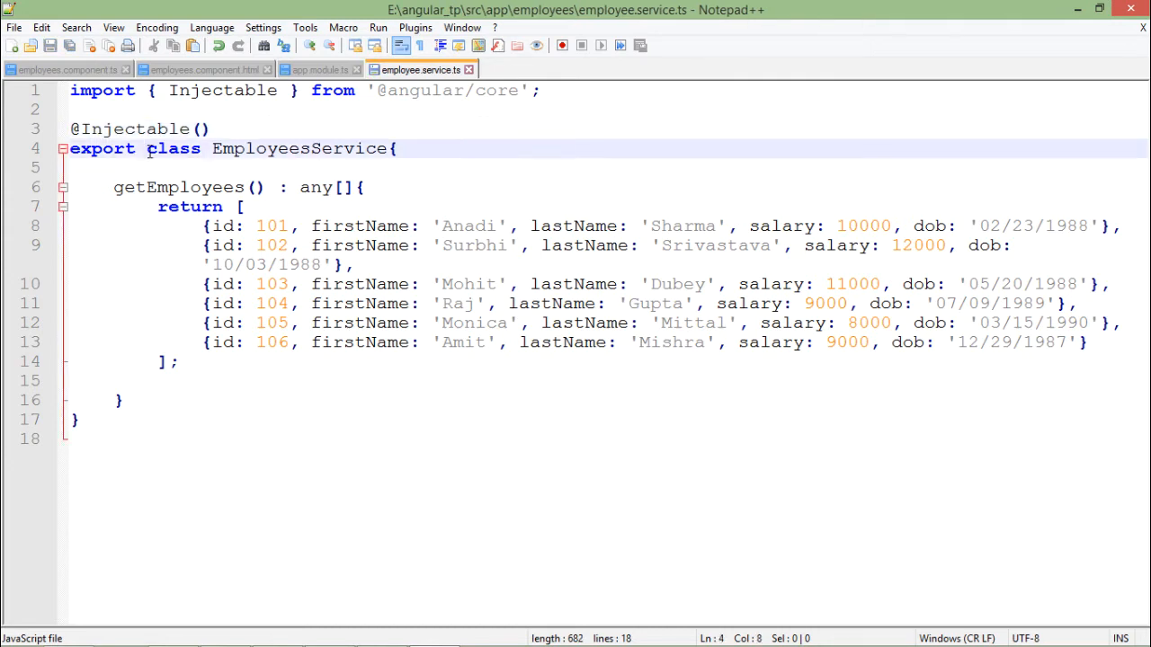
click(215, 167)
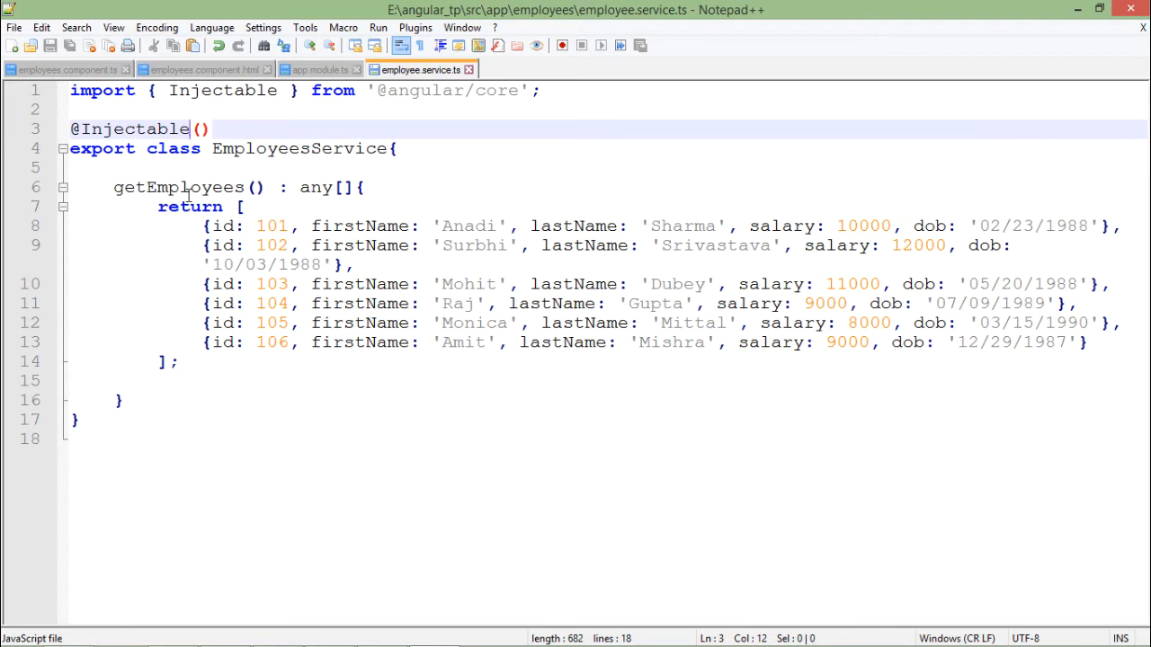
Review the getEmployees method, its any return type and return statement, then return to employees.component.ts.
click(208, 187)
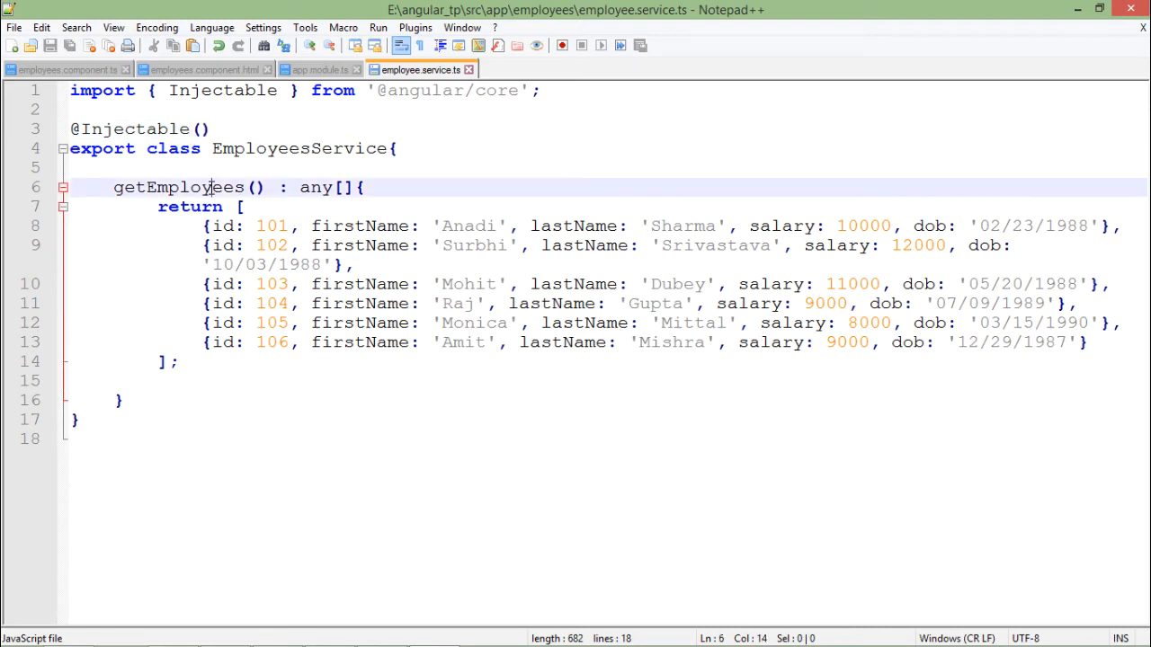
double_click(178, 187)
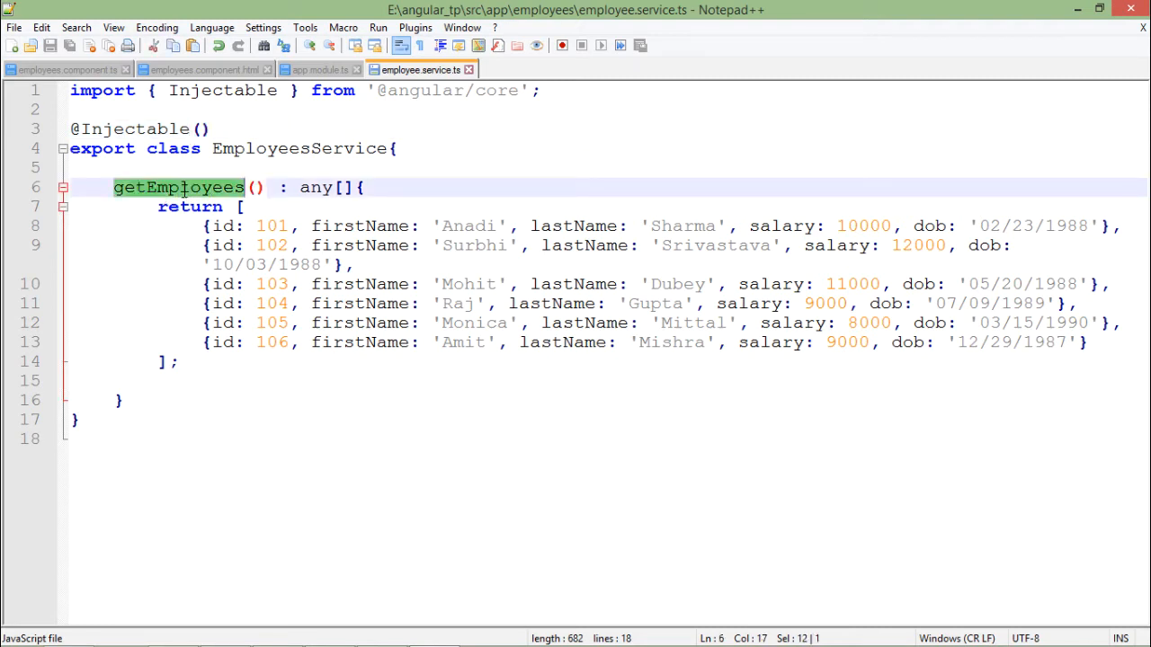
double_click(315, 187)
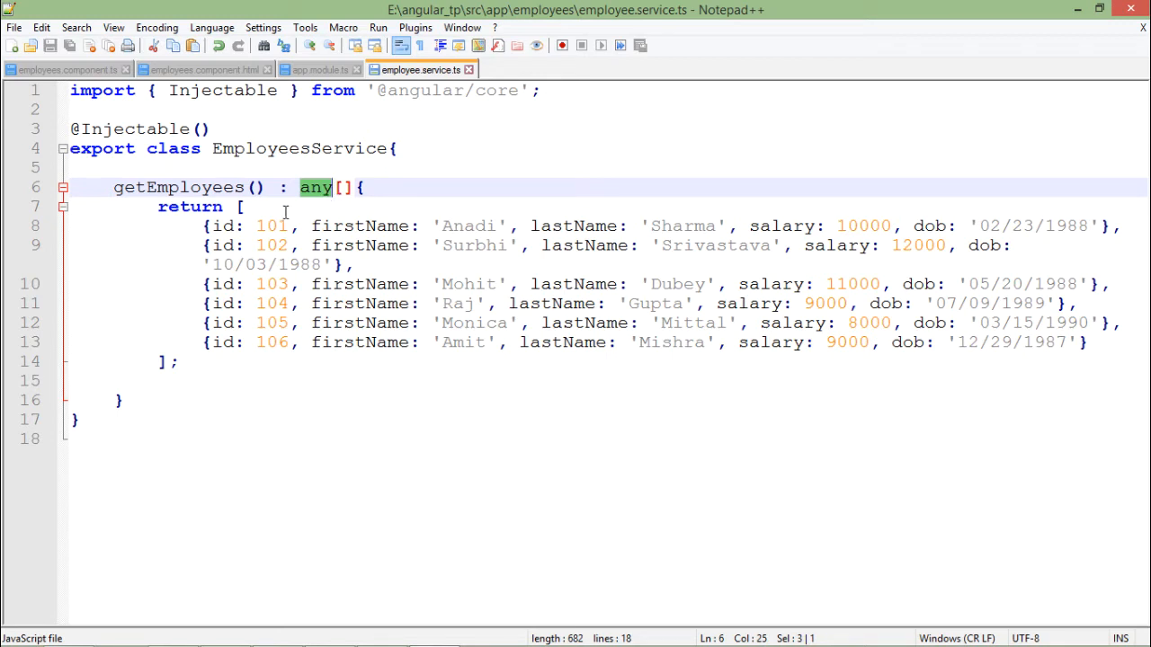
click(192, 205)
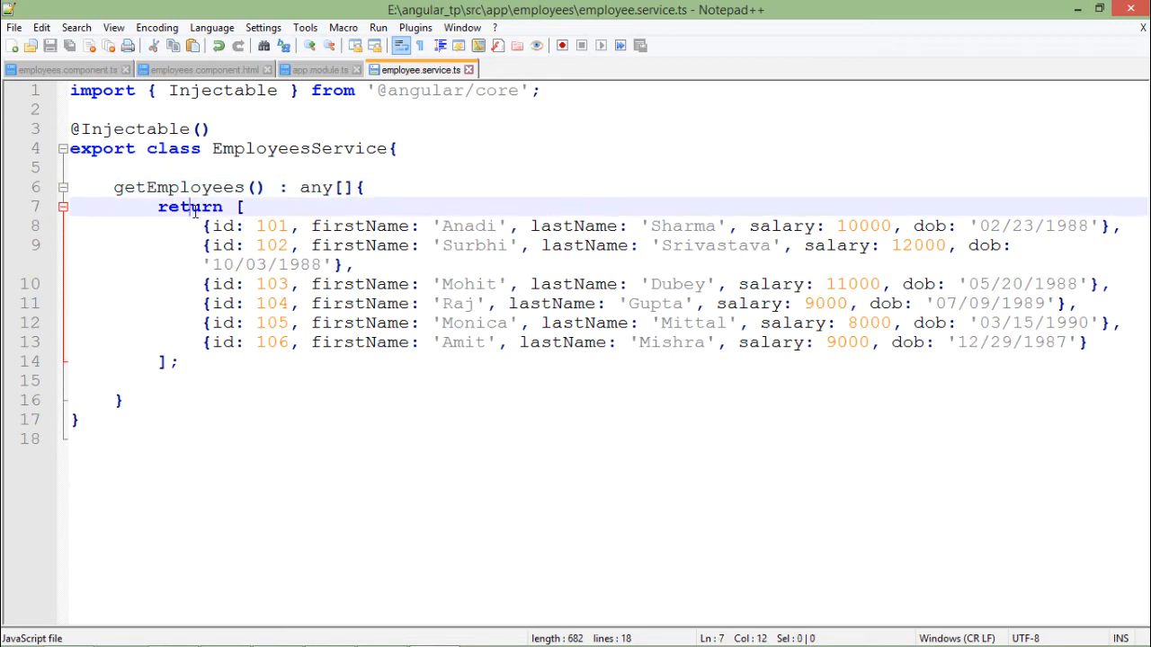
click(294, 246)
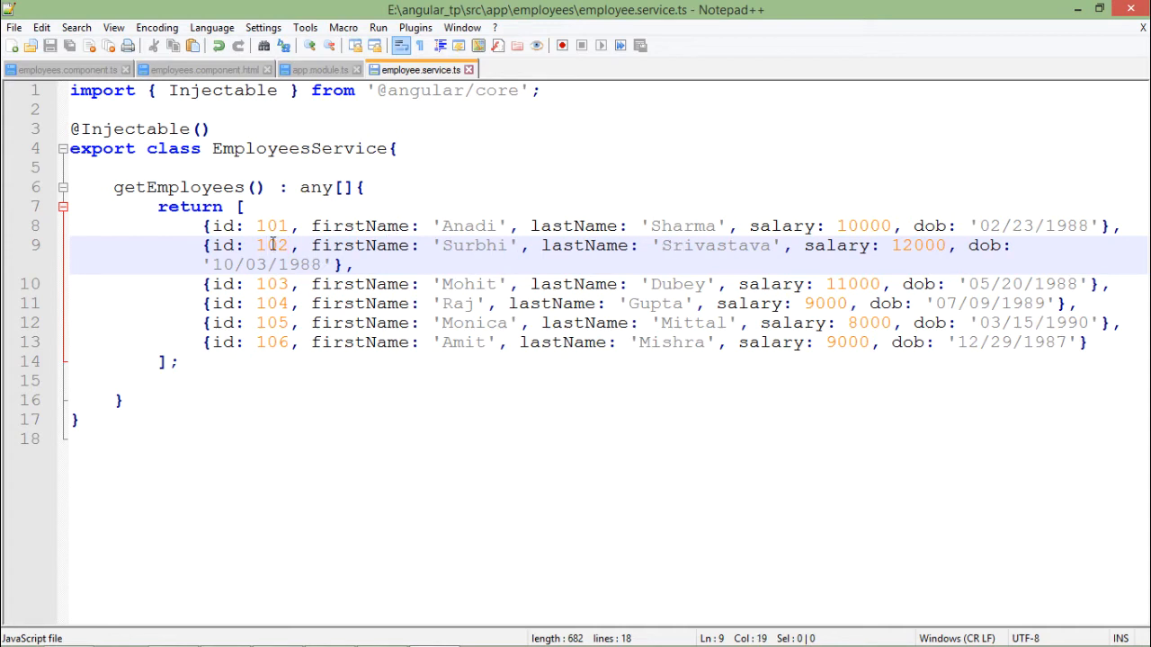
mouse_move(577, 220)
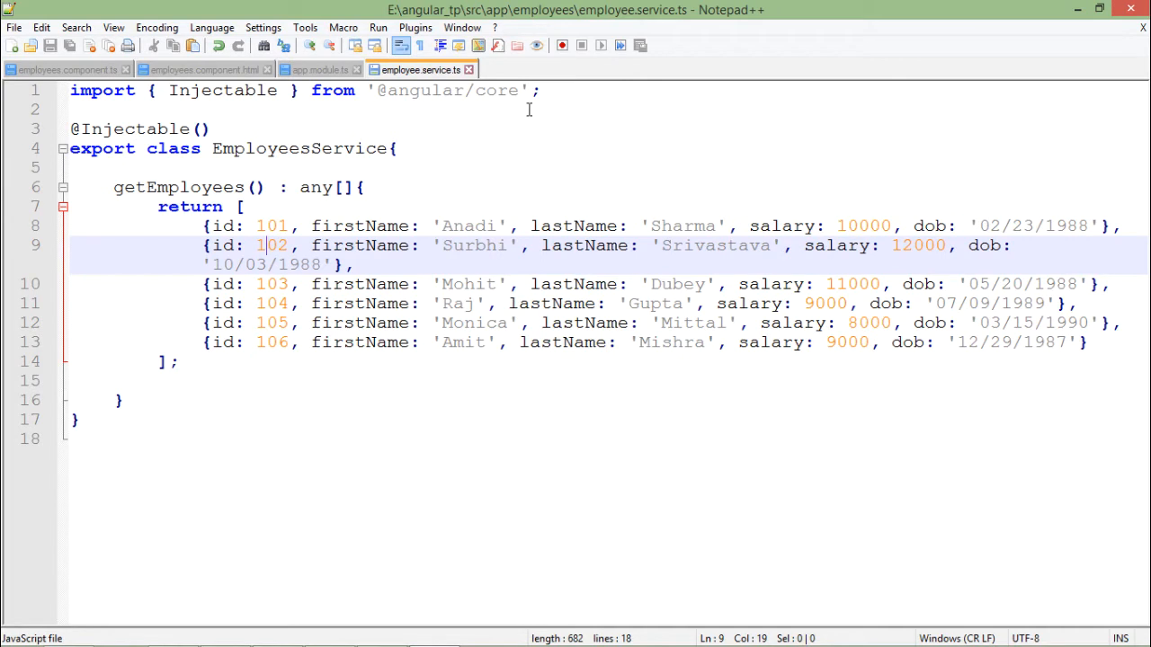
mouse_move(391, 88)
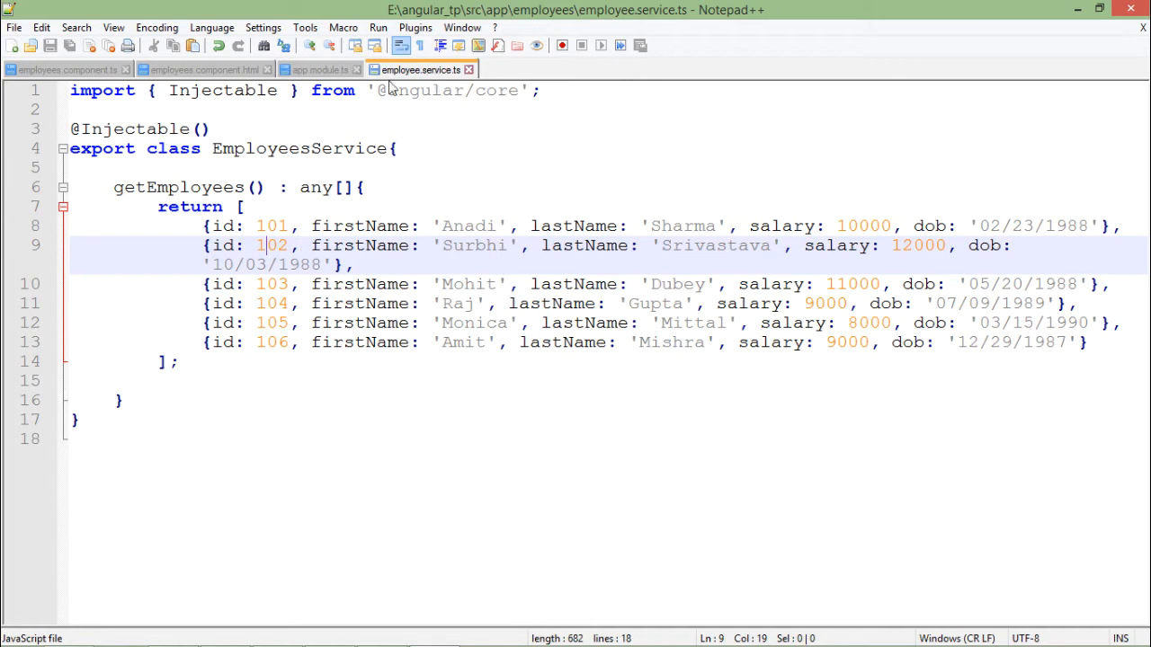
click(63, 69)
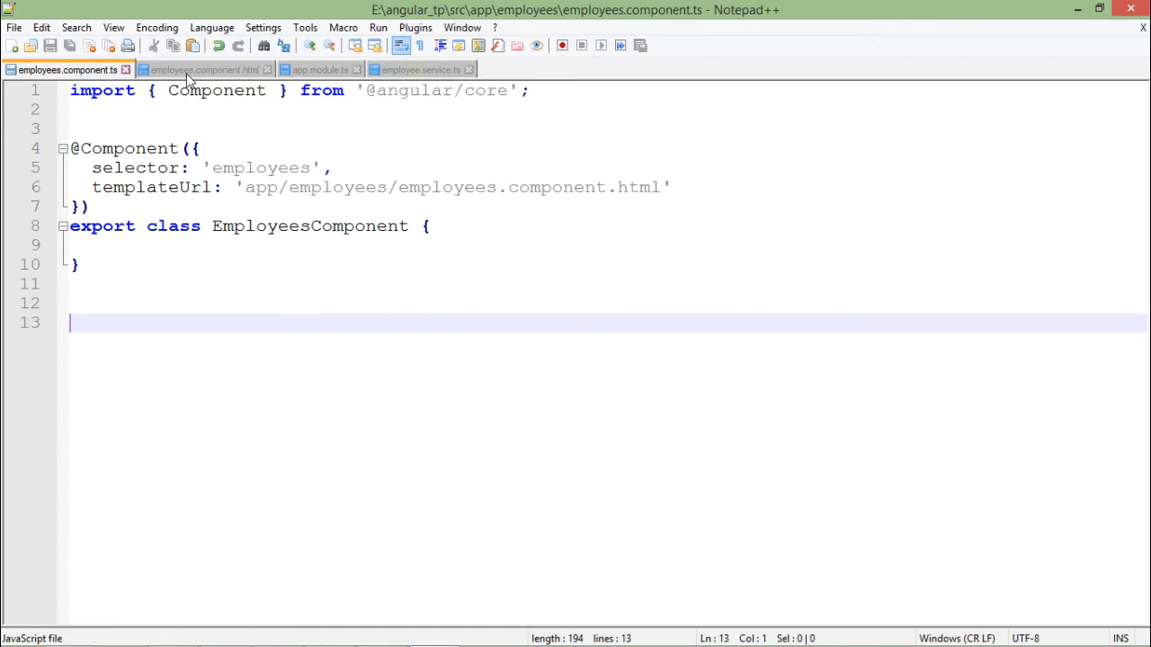
click(203, 69)
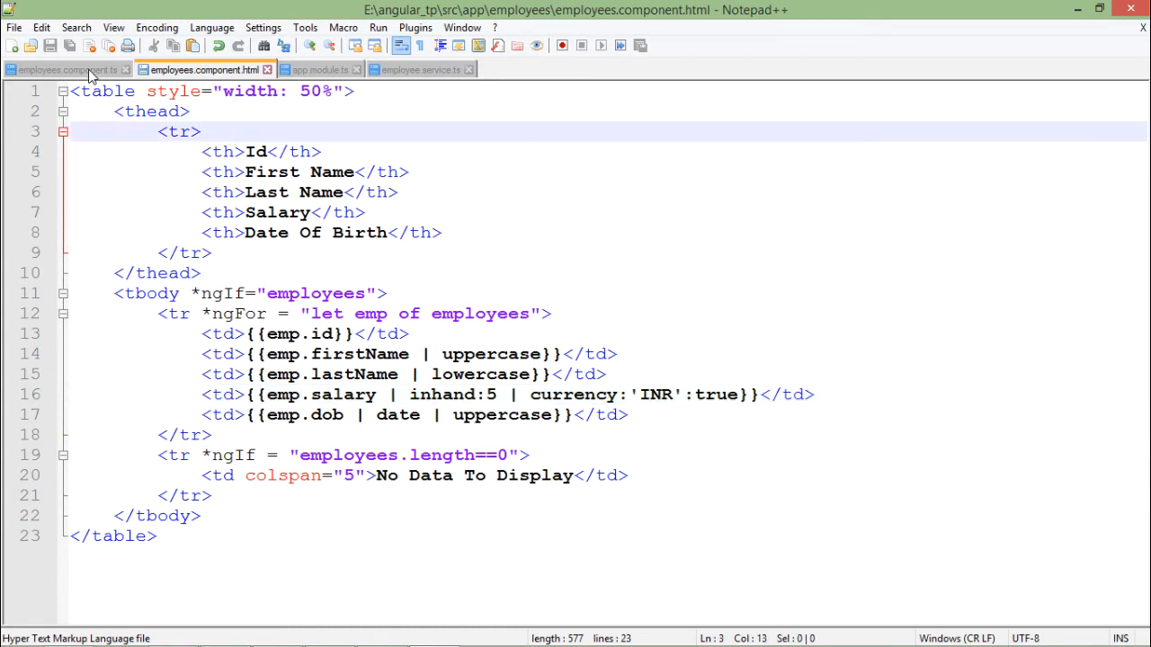
click(63, 69)
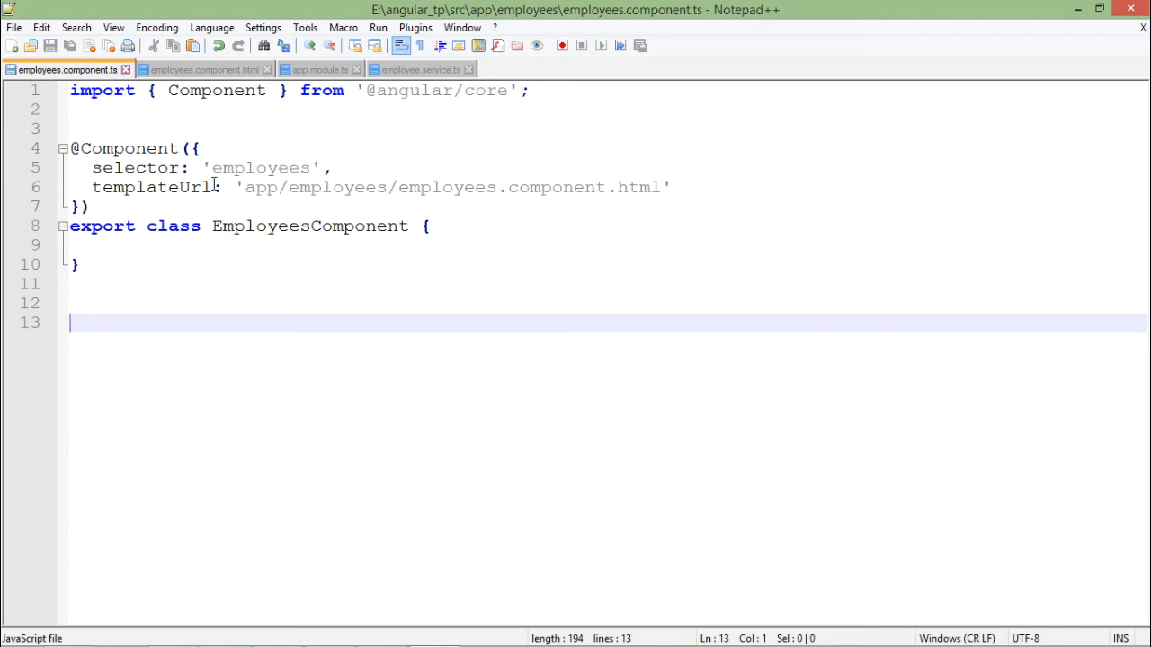
click(169, 264)
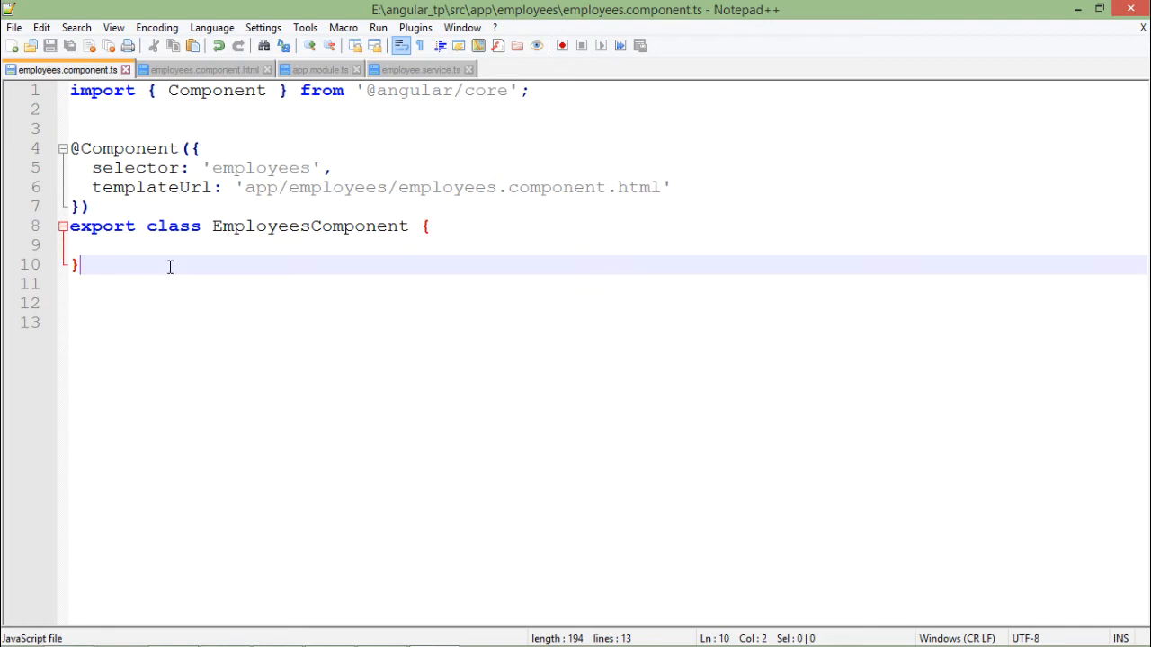
click(81, 109)
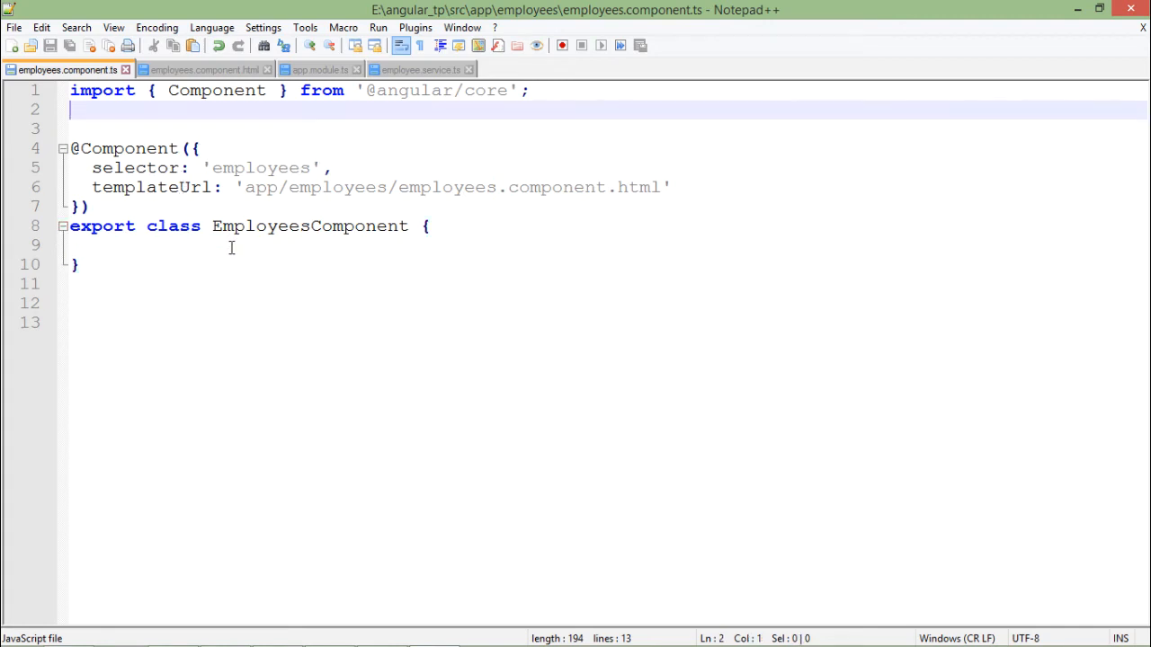
Add the EmployeesService import from './employees.service' and verify the class name matches.
text(import { EmployeesService } from './employees.service';)
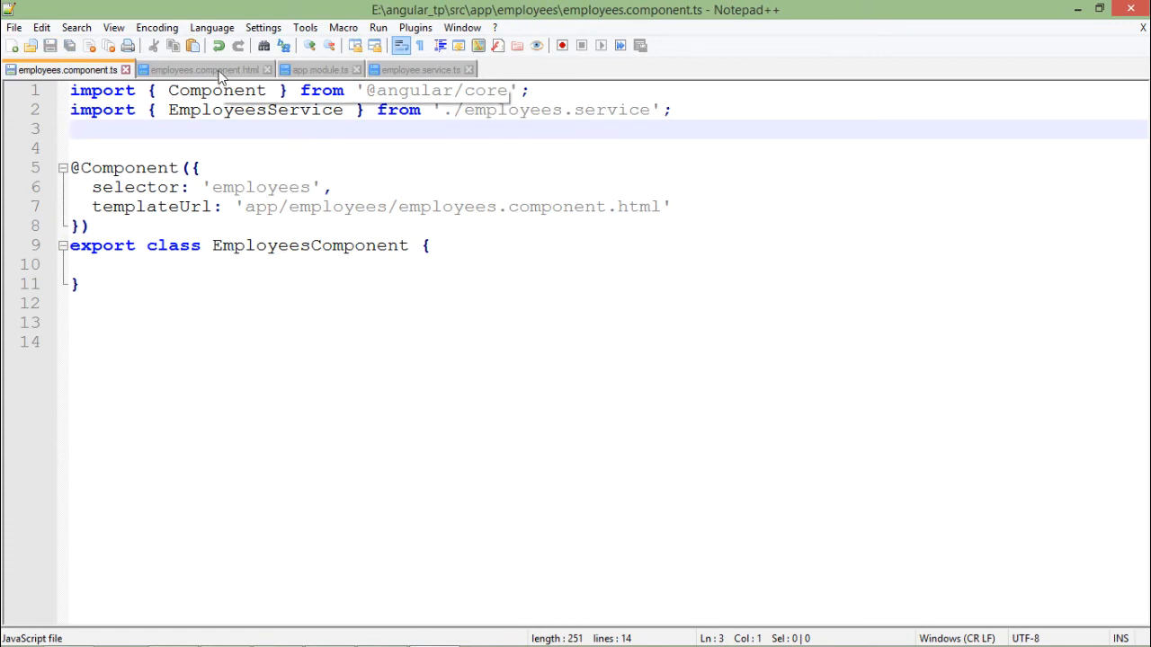
click(420, 69)
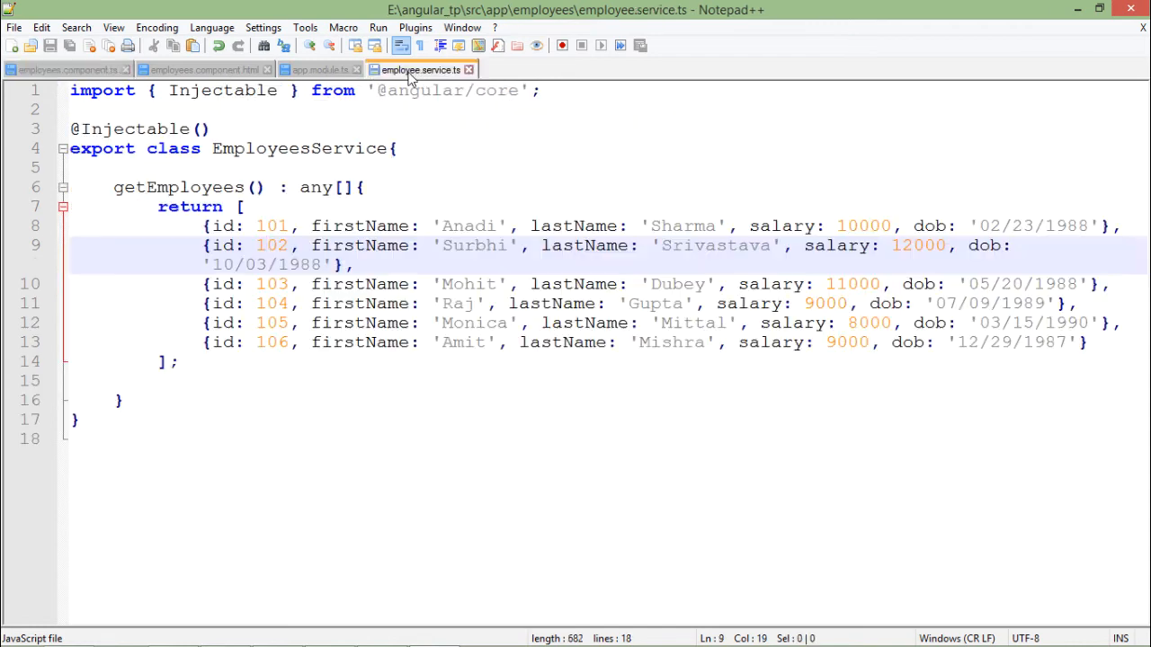
double_click(298, 148)
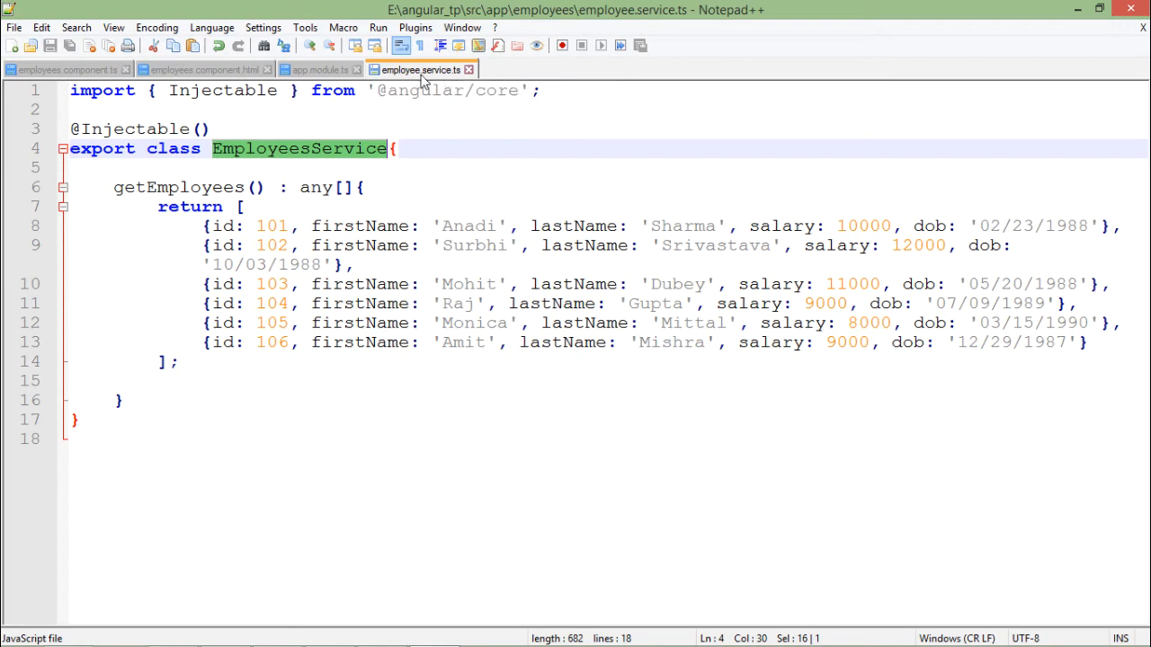
click(63, 70)
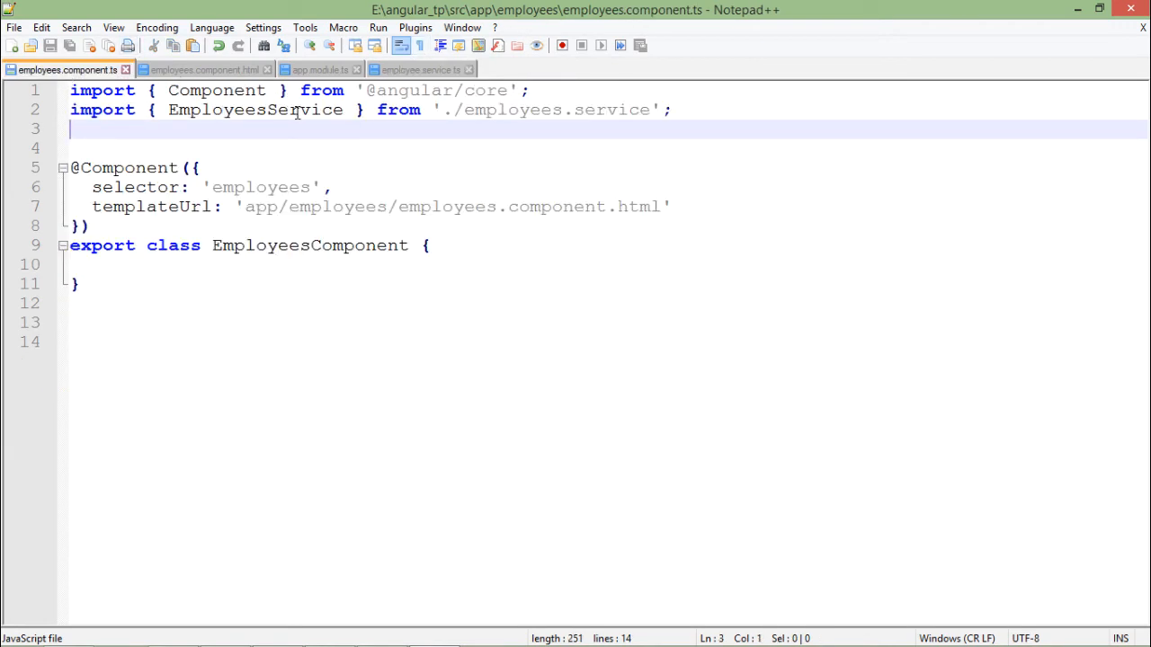
double_click(255, 109)
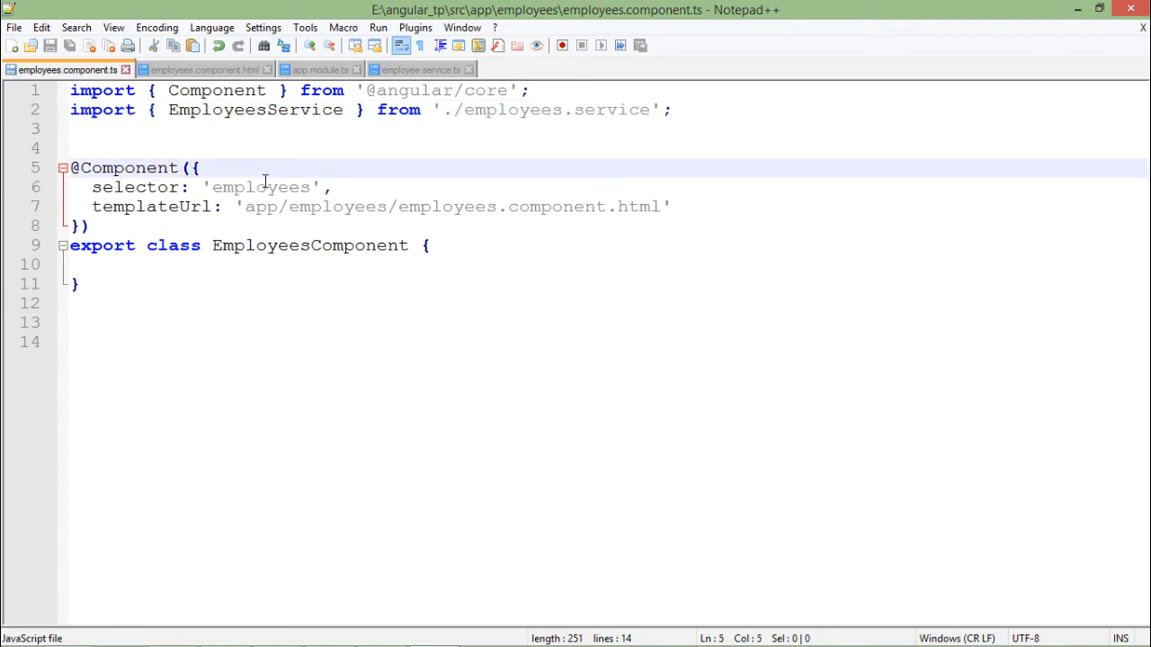
click(682, 206)
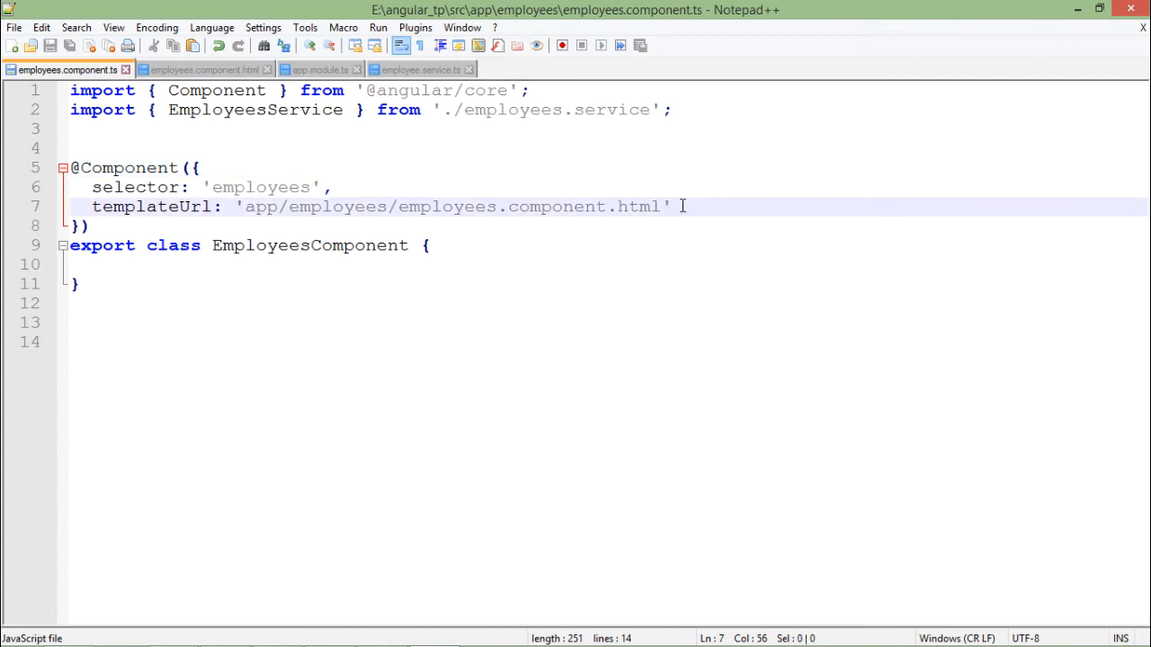
text(,)
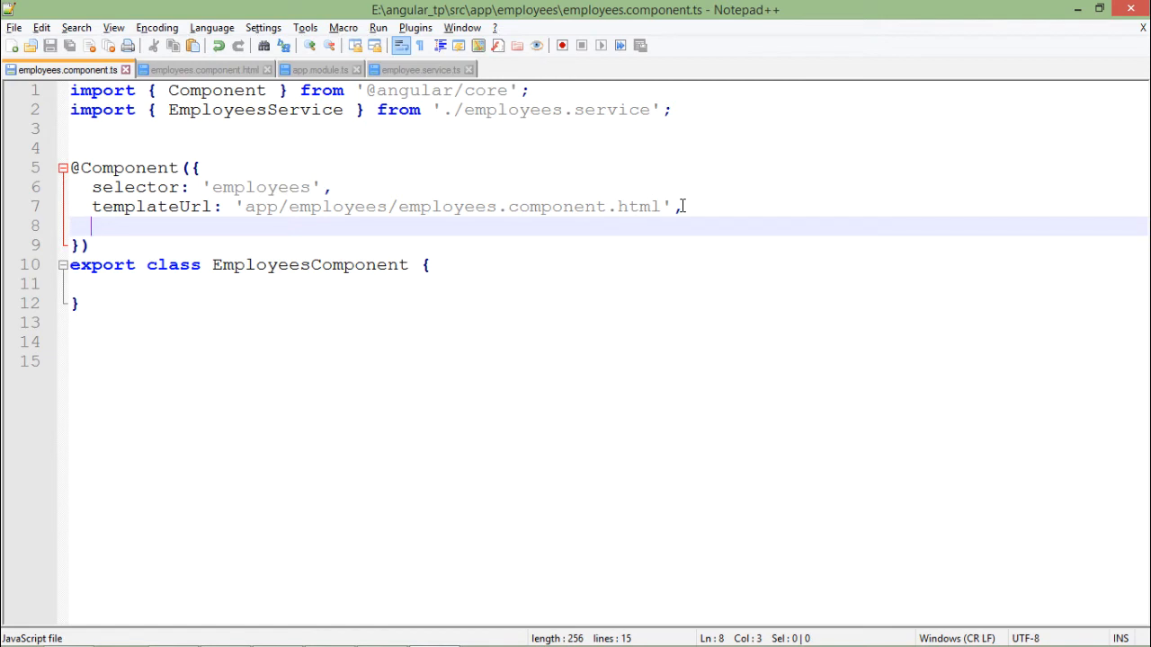
text(providers: [EmployeesService])
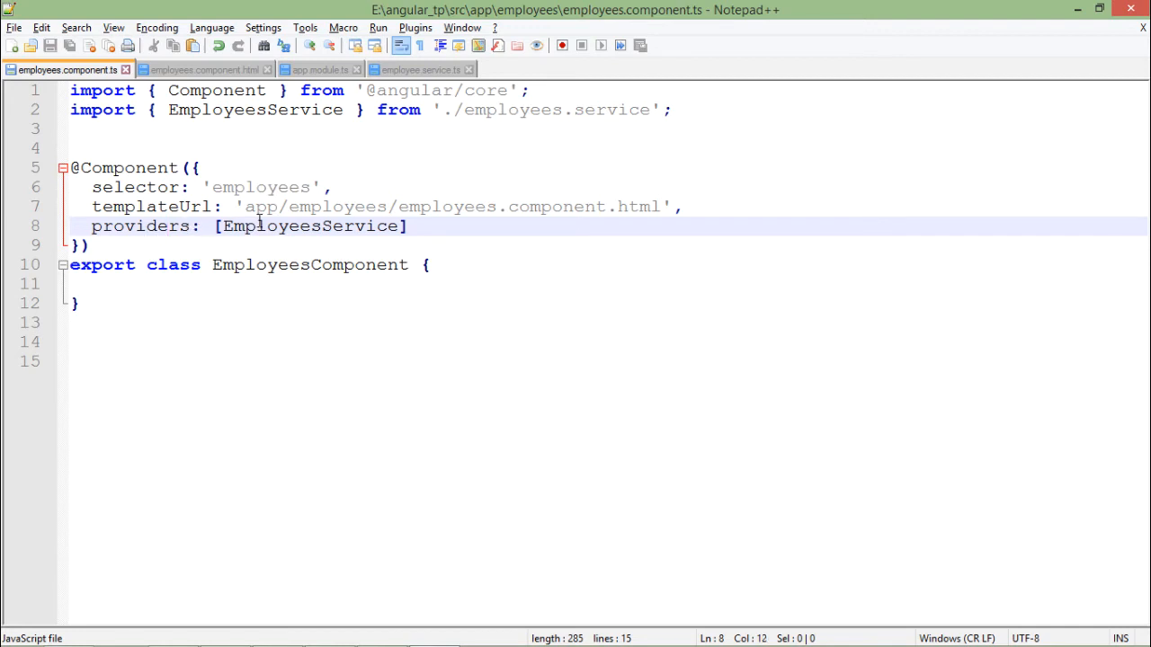
click(351, 226)
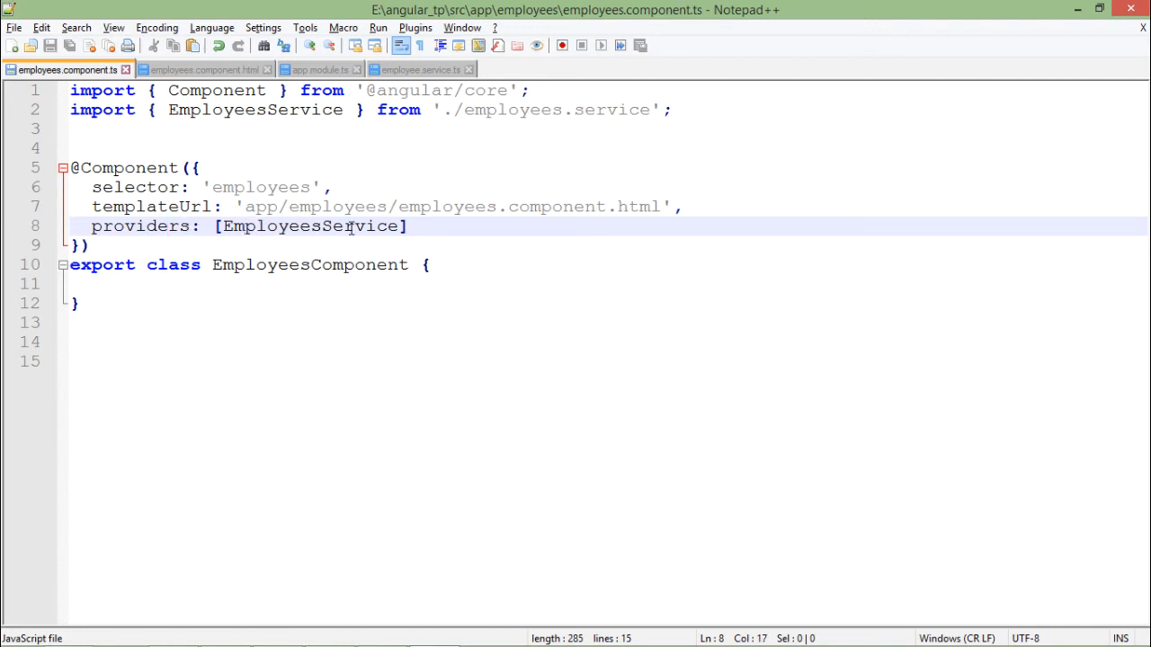
double_click(310, 226)
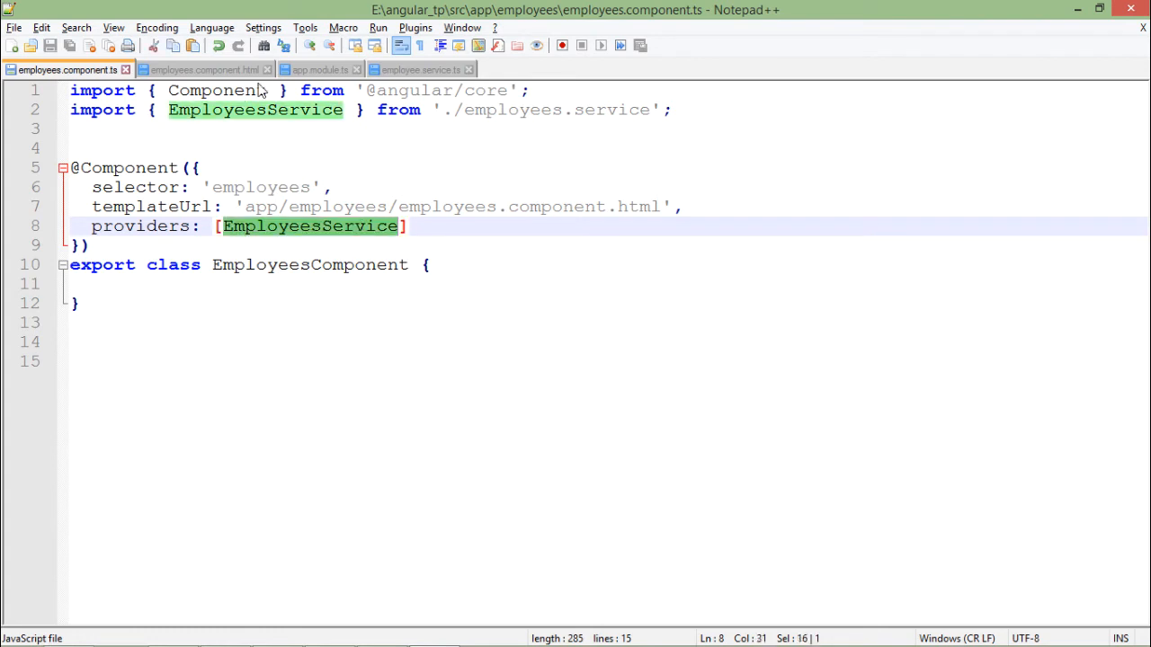
click(467, 110)
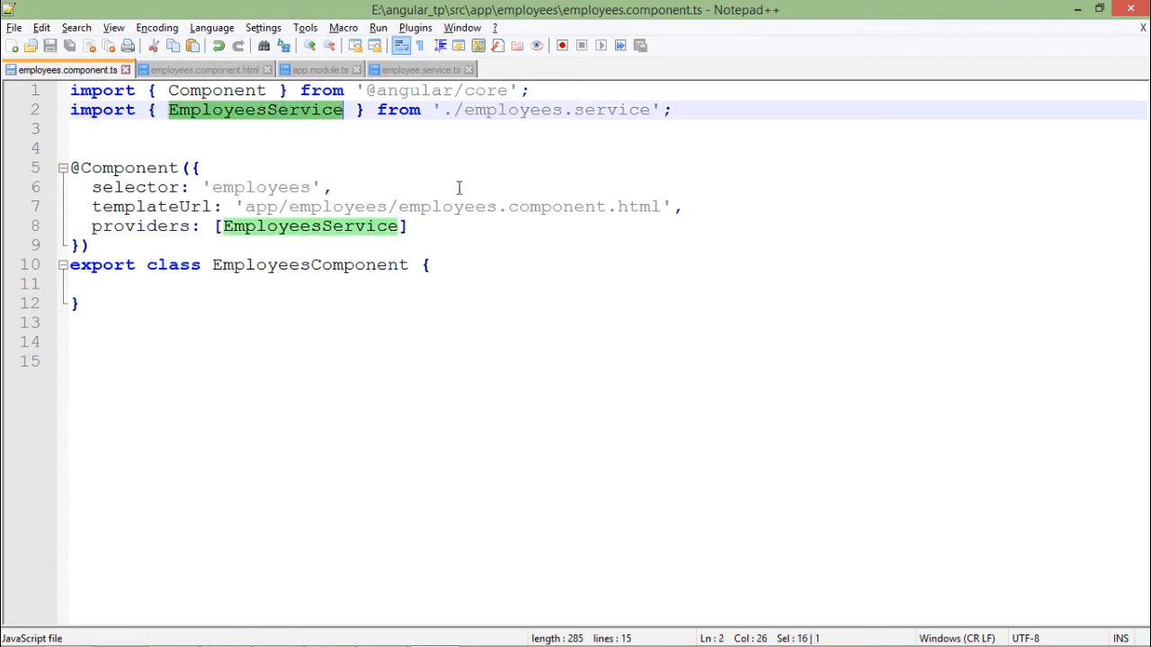
Place the cursor in the empty component class body and view employee.service.ts again.
click(72, 284)
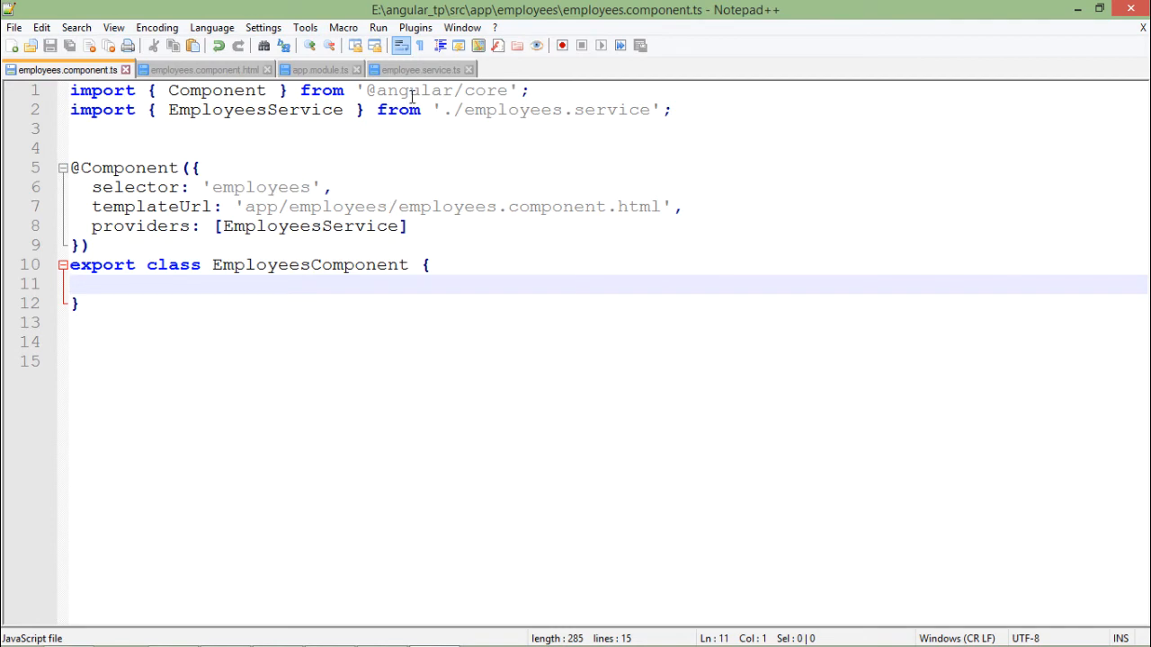
click(421, 69)
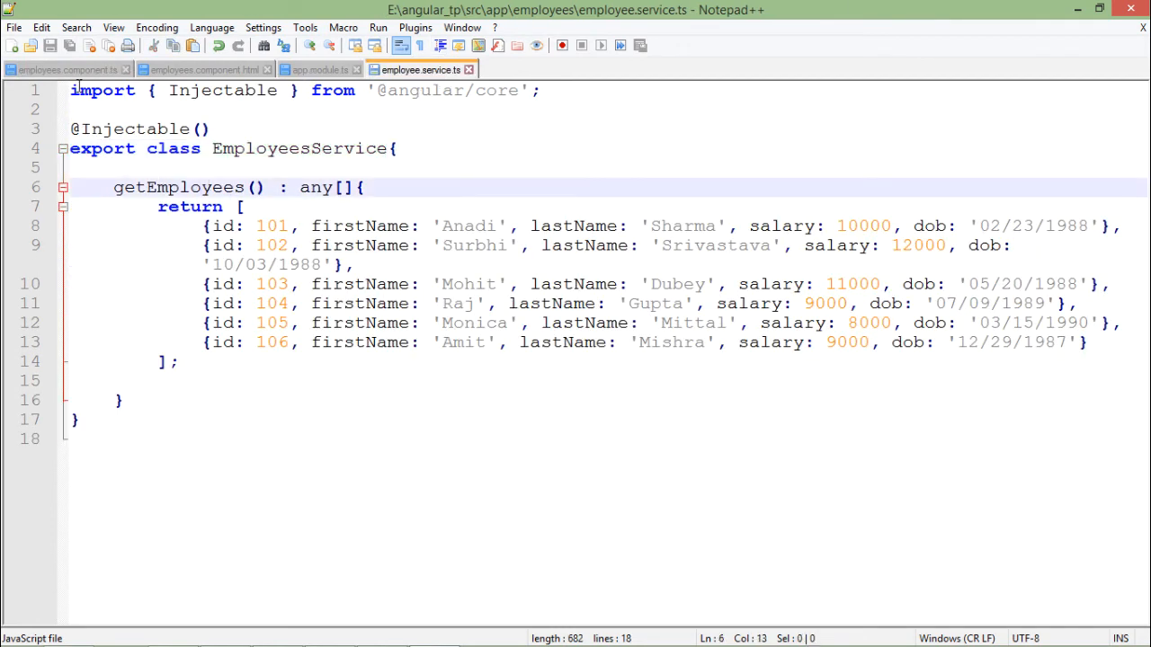
click(63, 70)
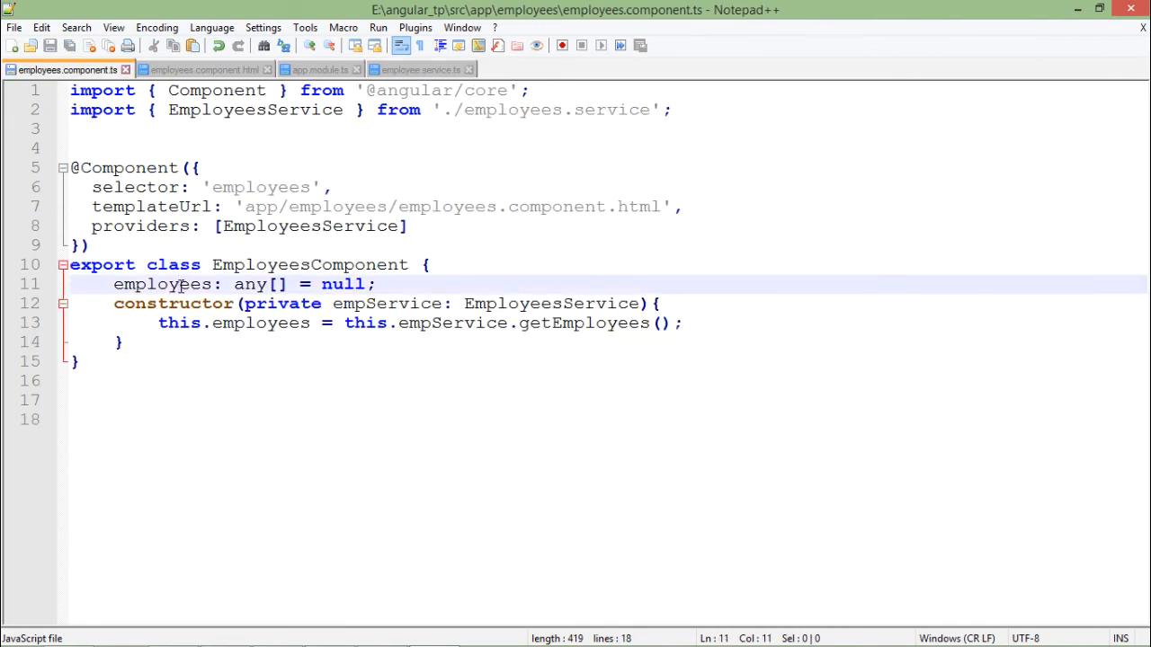
click(180, 303)
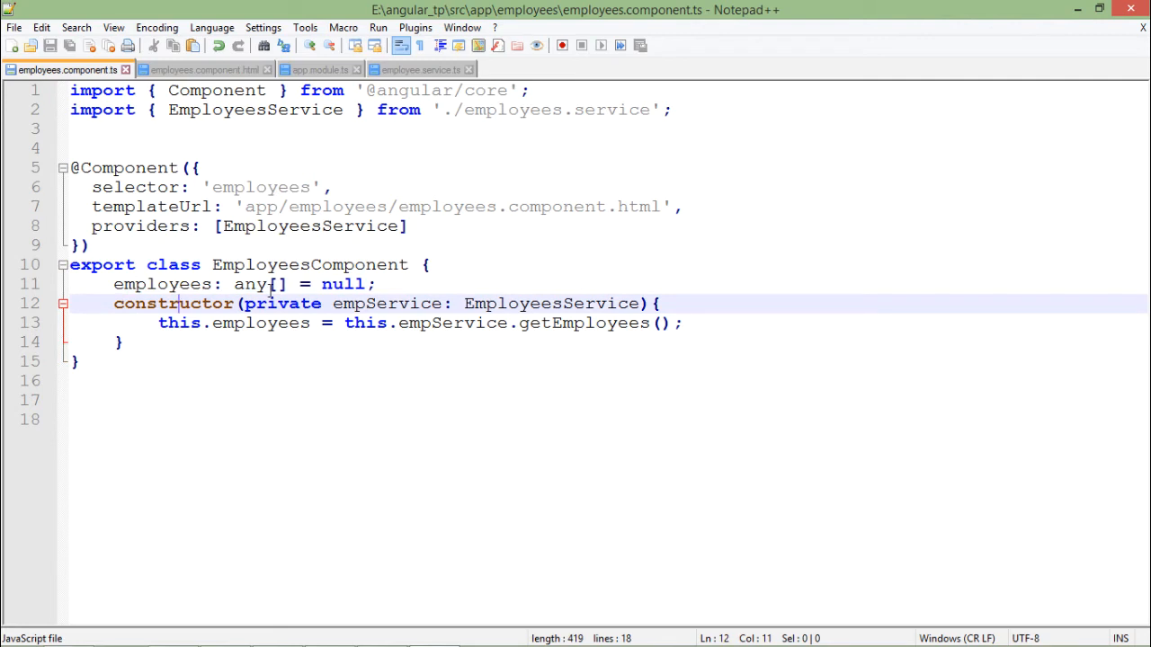
click(355, 285)
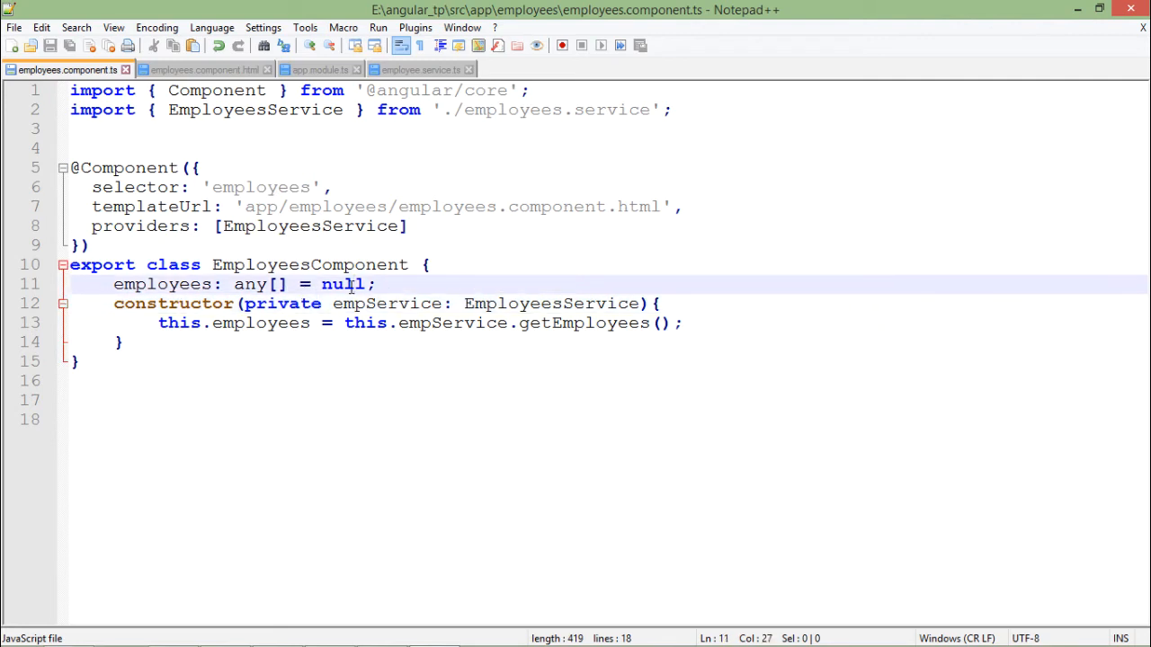
click(209, 303)
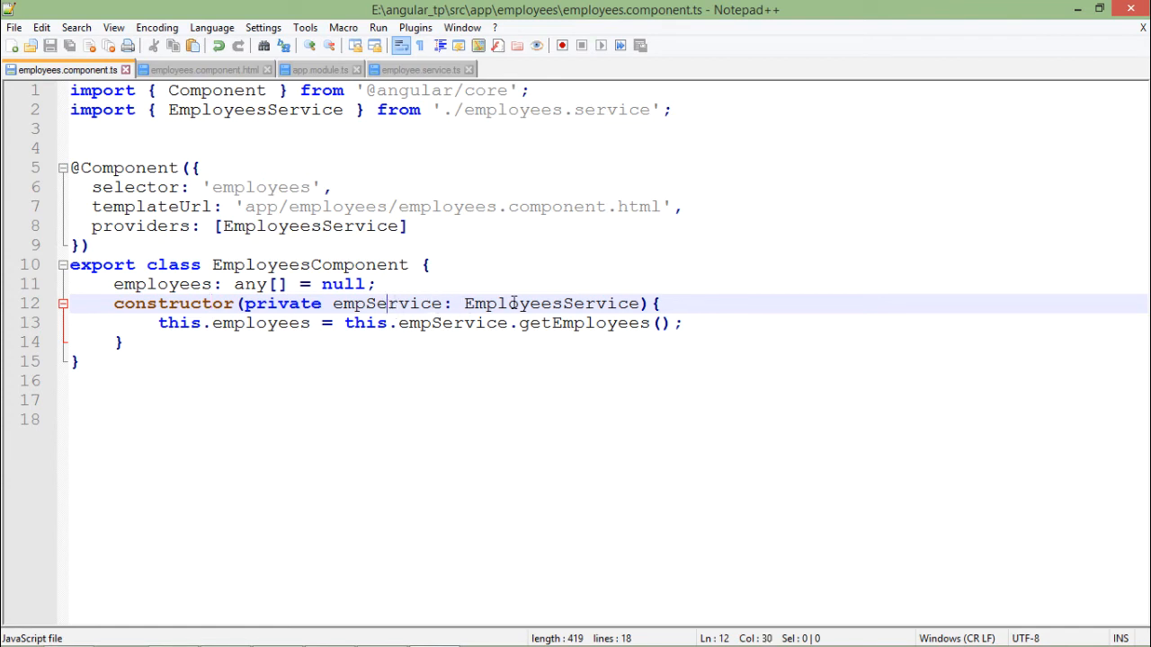
double_click(552, 303)
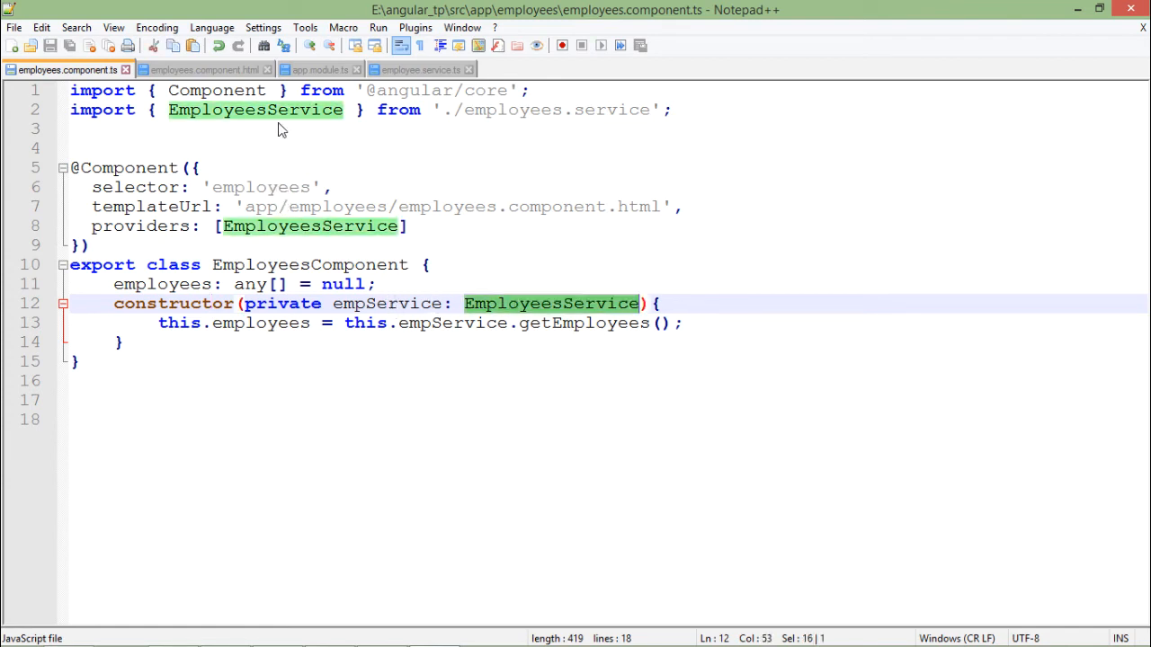
mouse_move(358, 317)
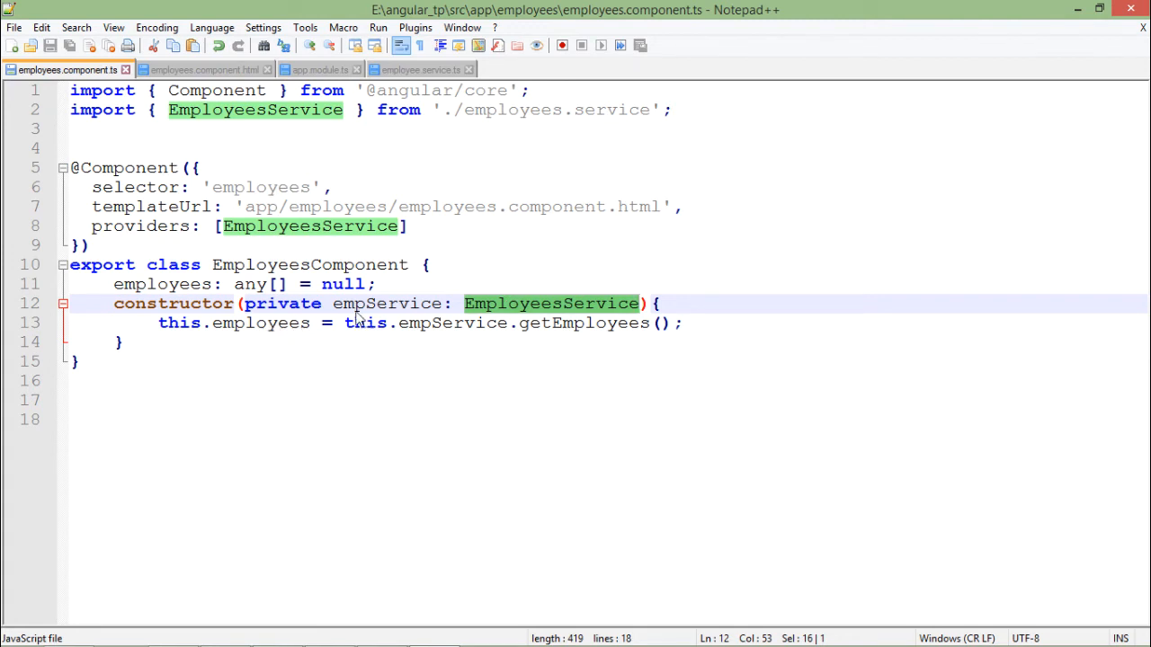
double_click(386, 303)
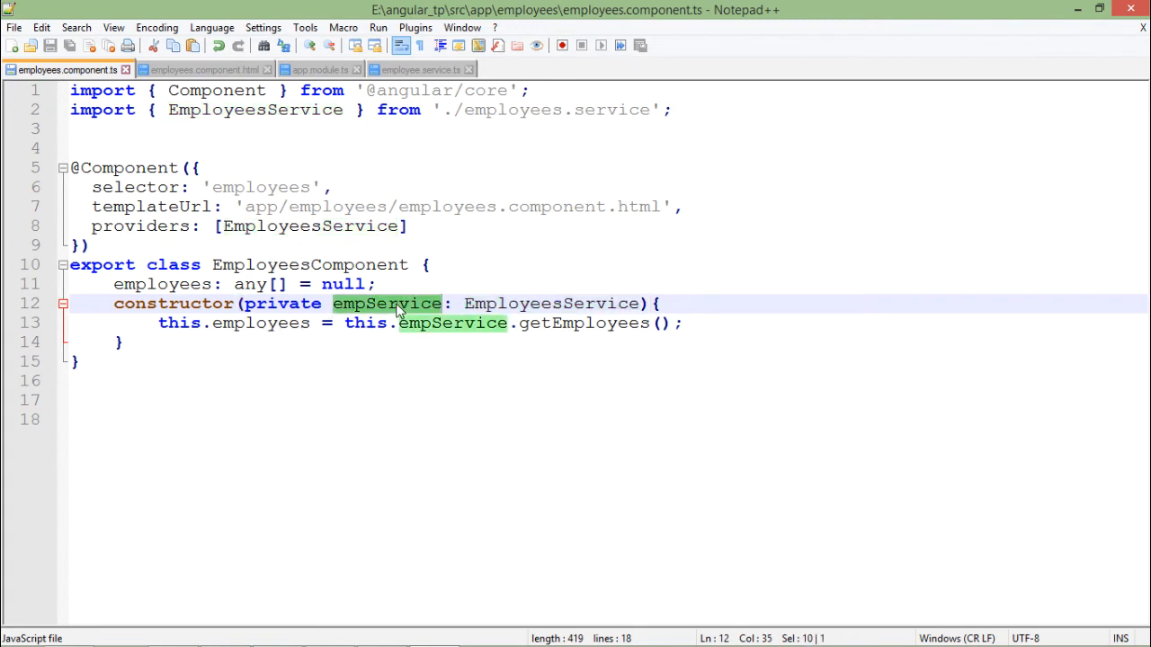
click(556, 322)
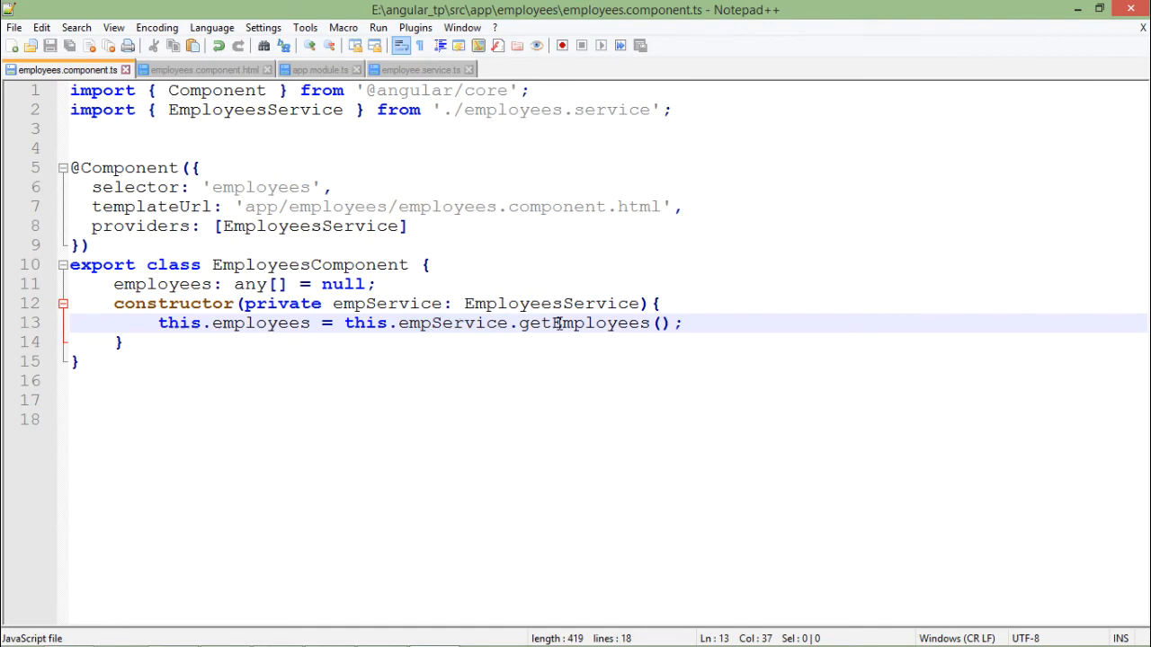
double_click(583, 323)
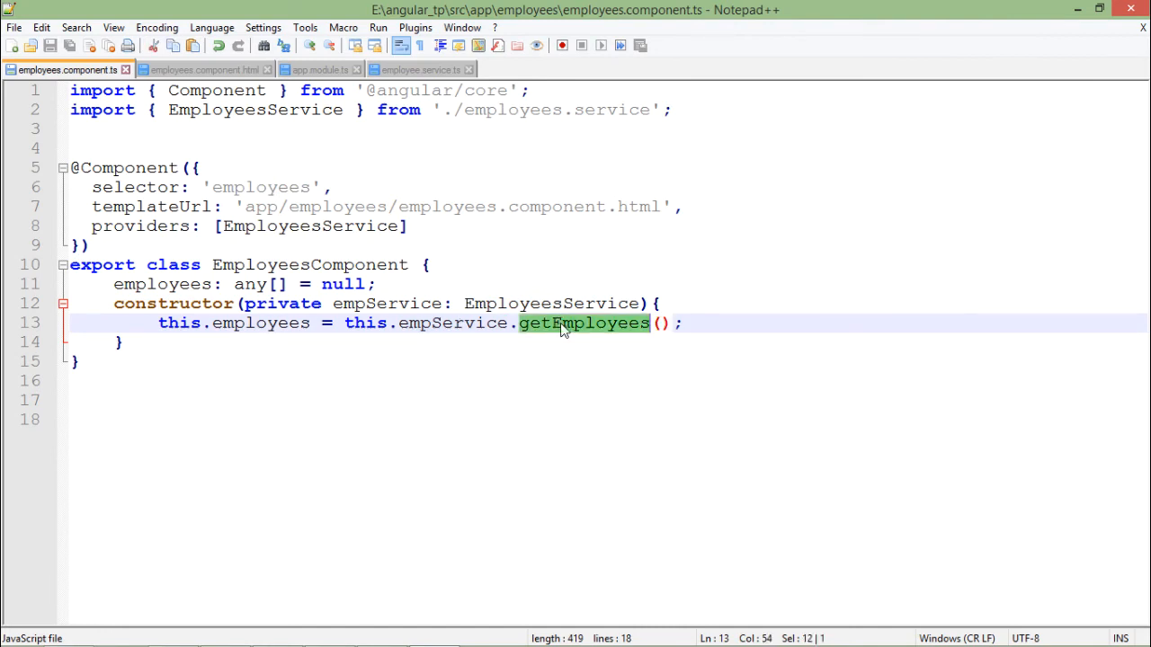
click(420, 69)
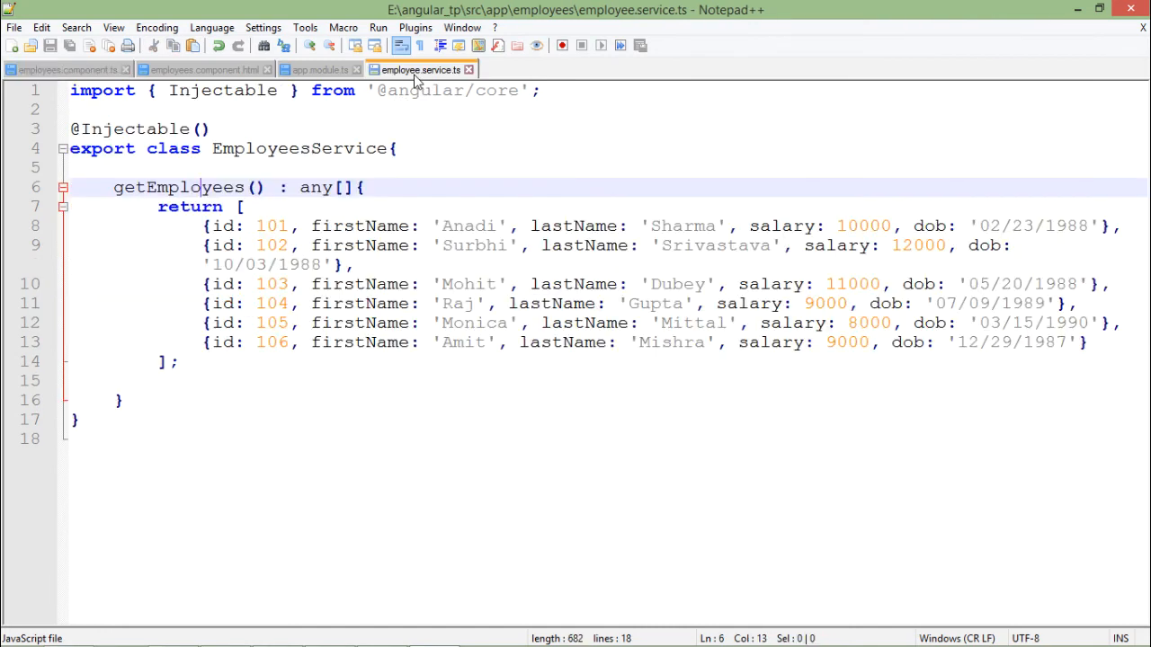
click(63, 70)
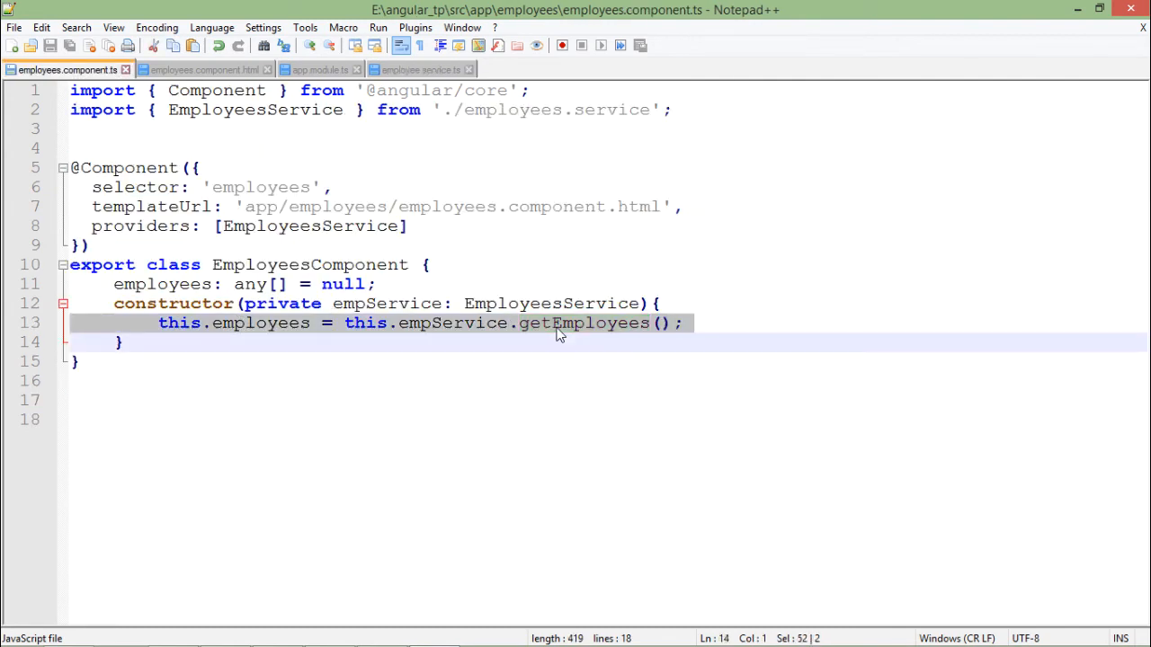
click(287, 341)
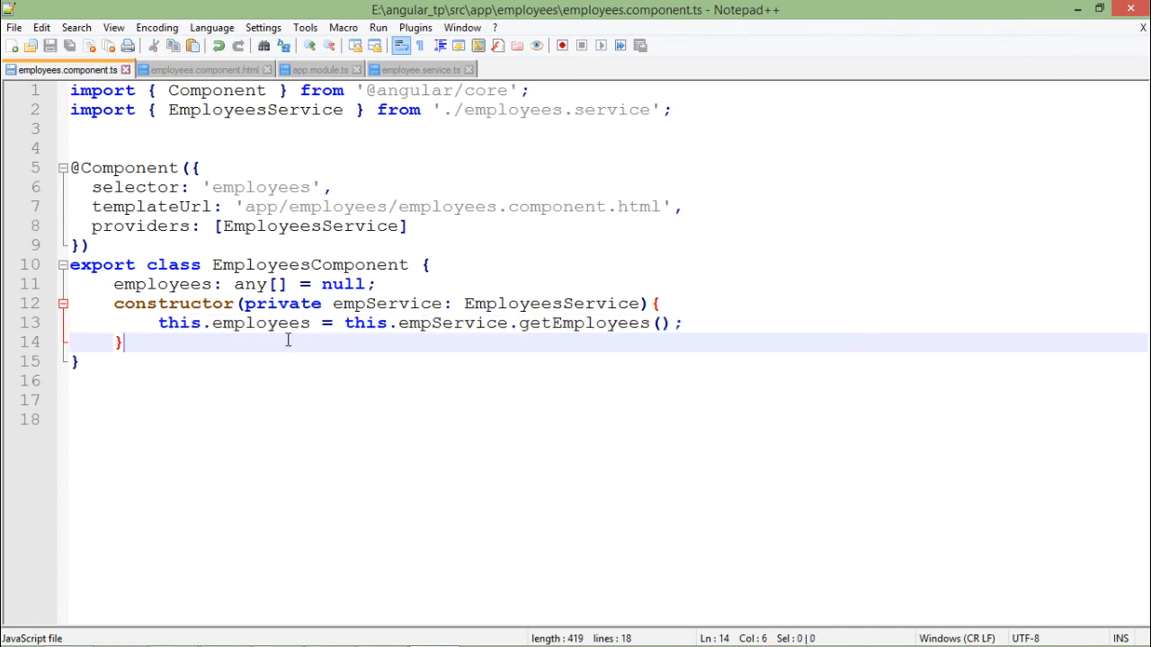
click(179, 284)
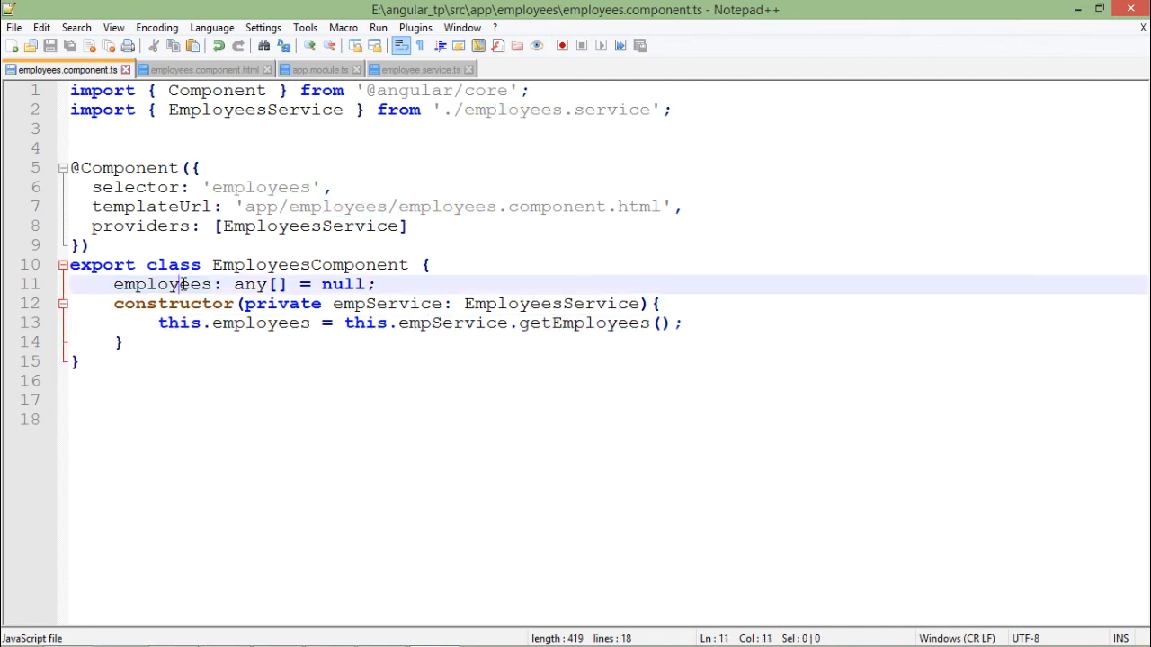
Bring up the service file, then view Chrome's Loading page with the employees.service.js 404 errors.
click(203, 70)
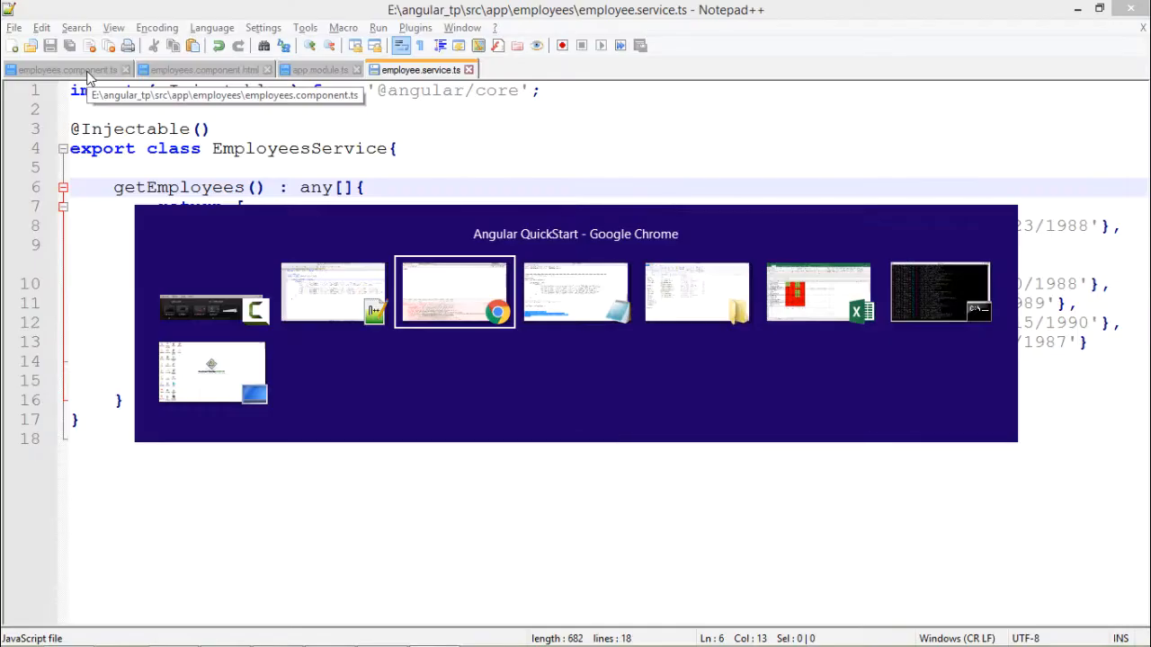
click(454, 291)
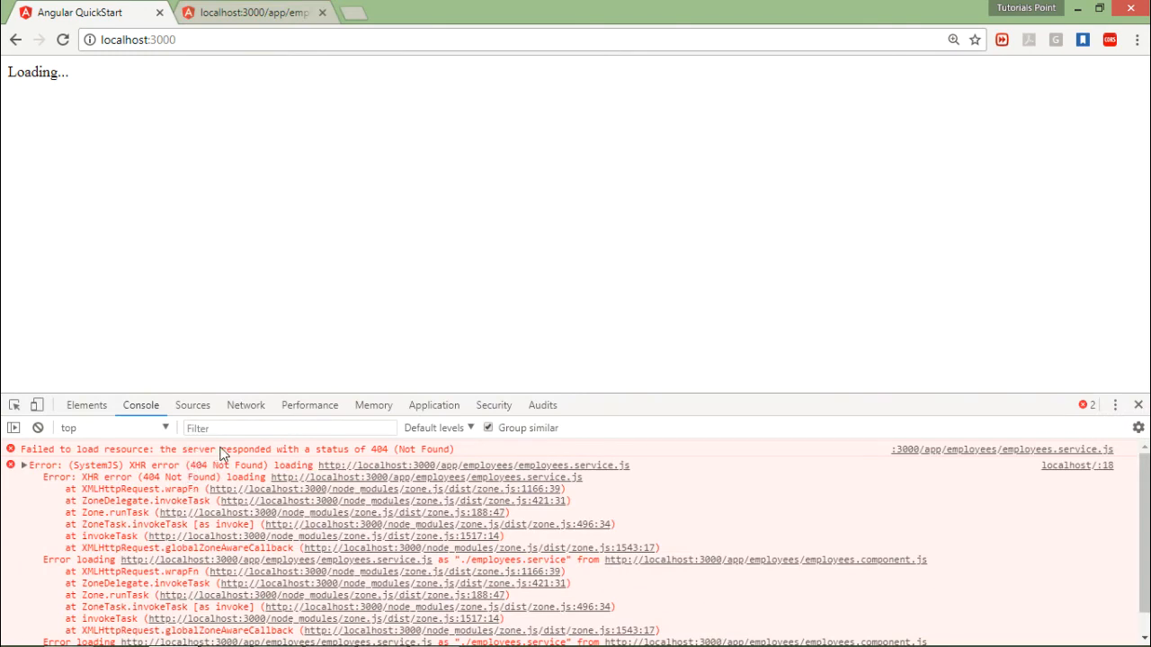
mouse_move(845, 428)
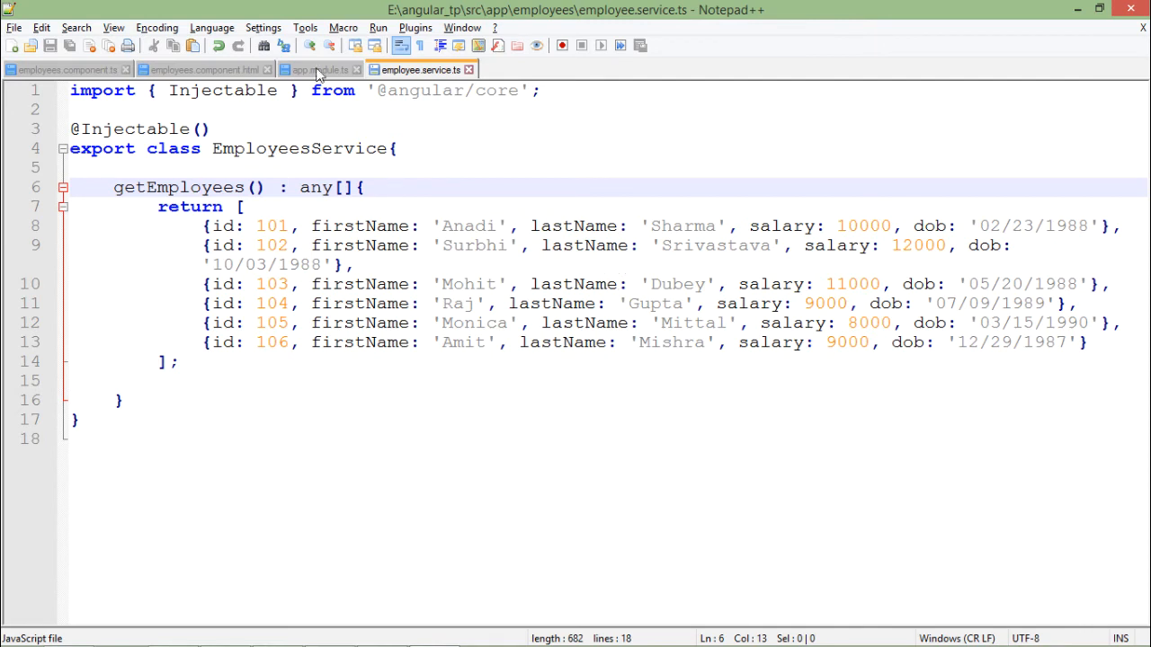
mouse_move(96, 73)
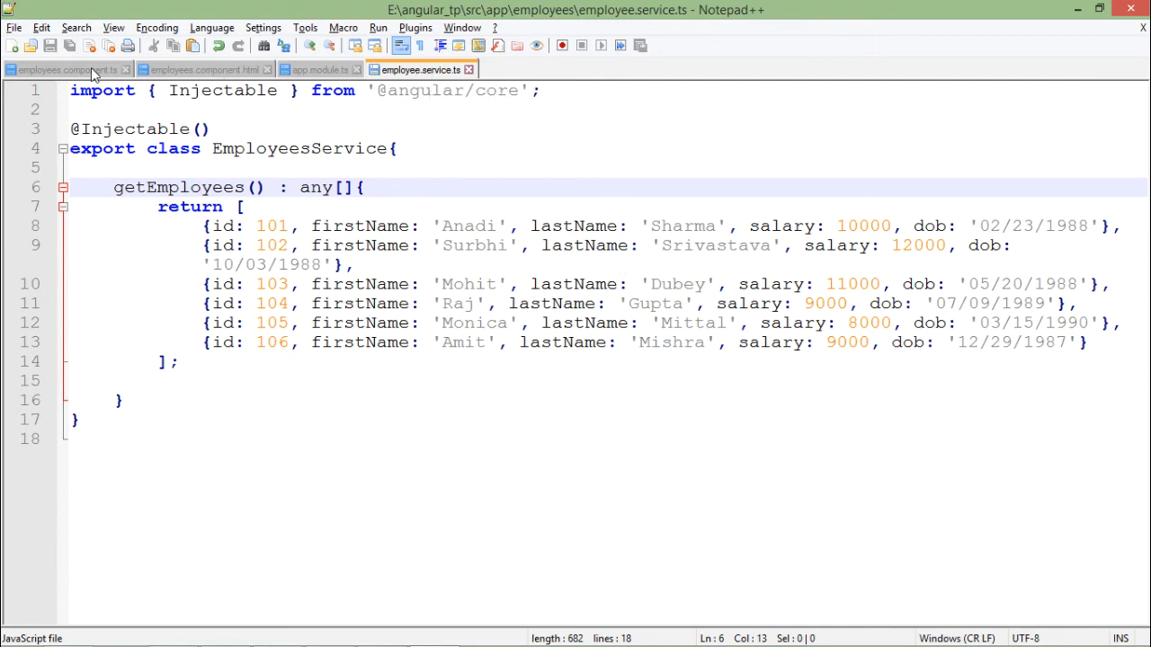
Check the component's './employees.service' import path and re-save the service as employees.service.ts.
click(63, 69)
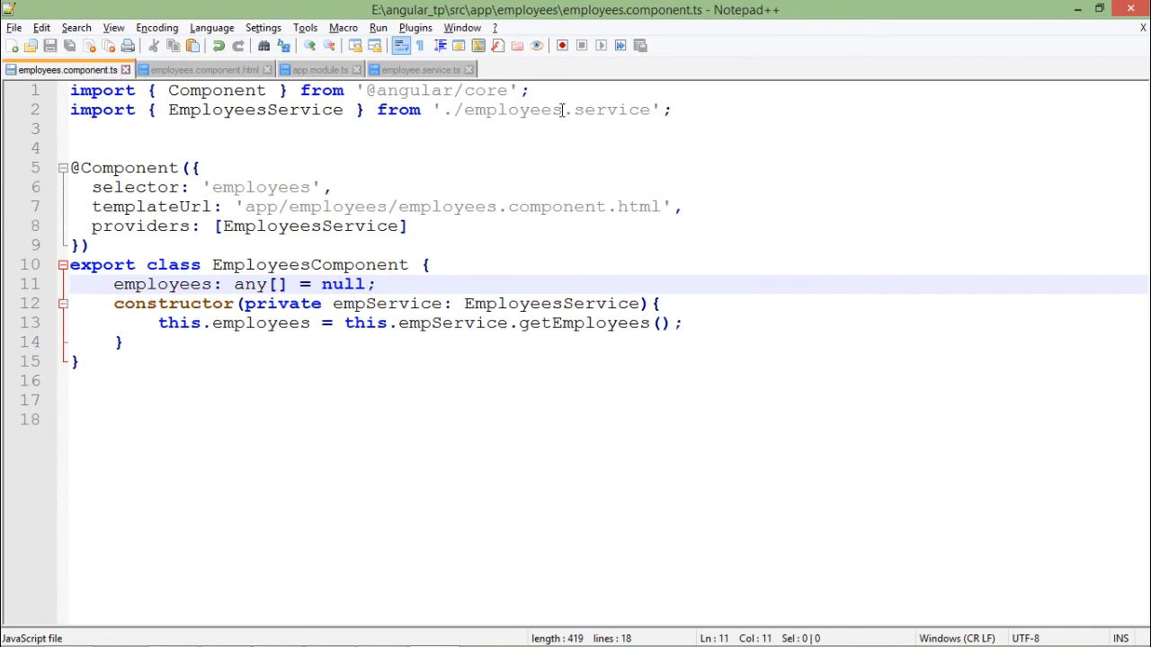
click(562, 109)
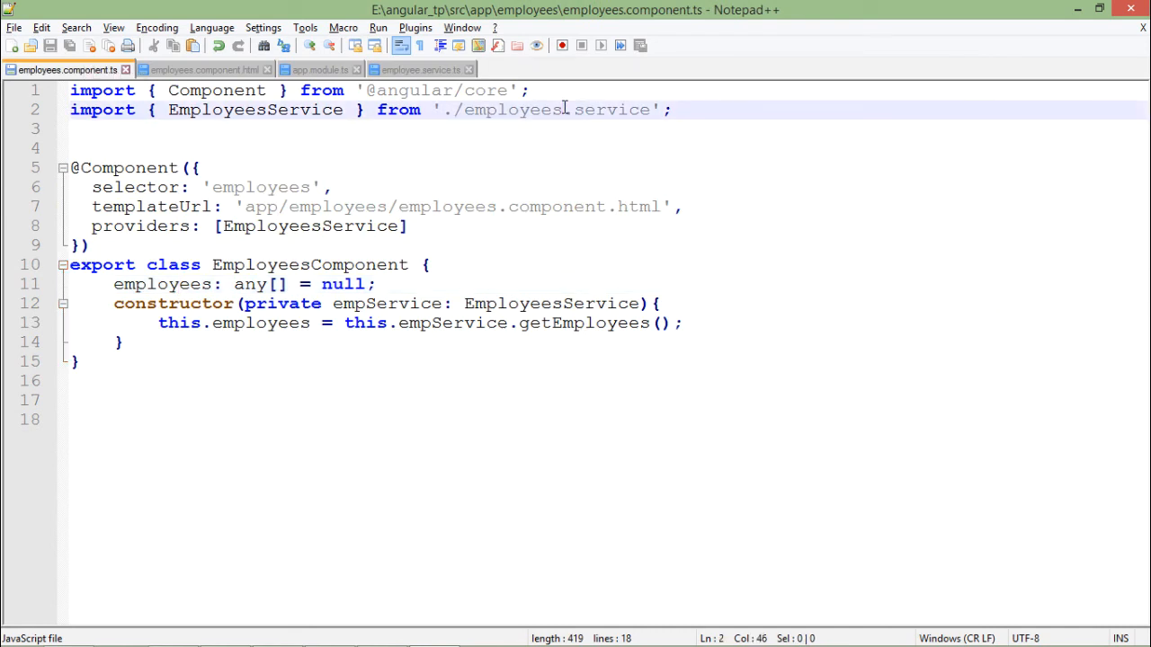
click(421, 69)
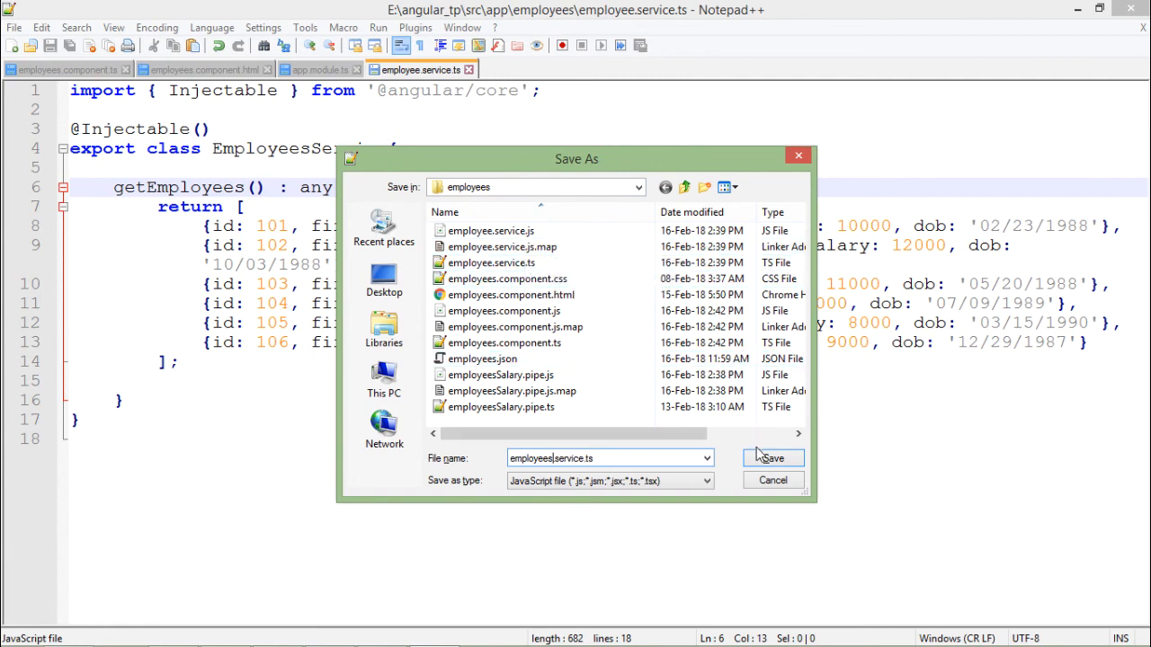
click(771, 458)
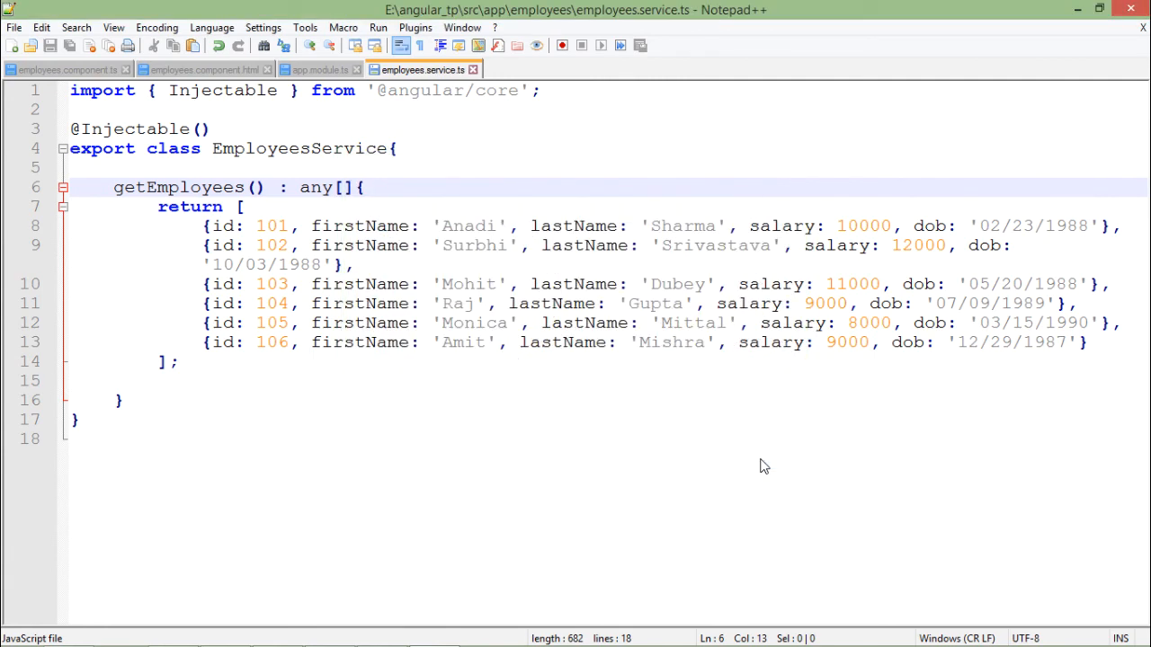
key(alt+tab)
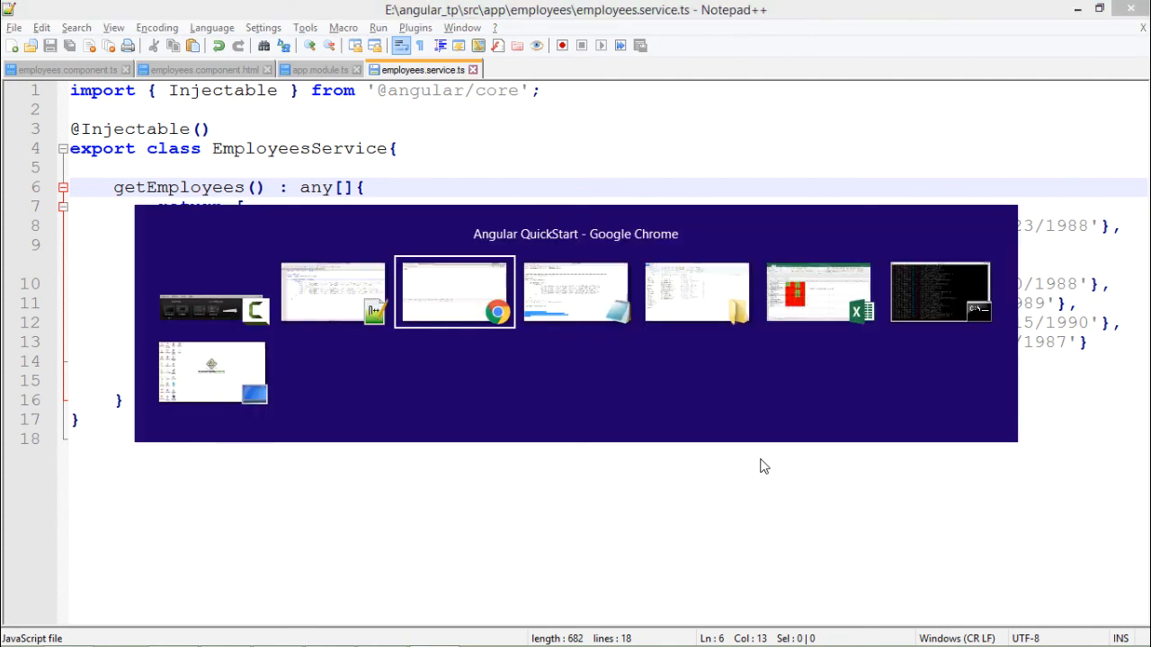
Bring Chrome forward to see the six-employee table with a clean console.
click(454, 292)
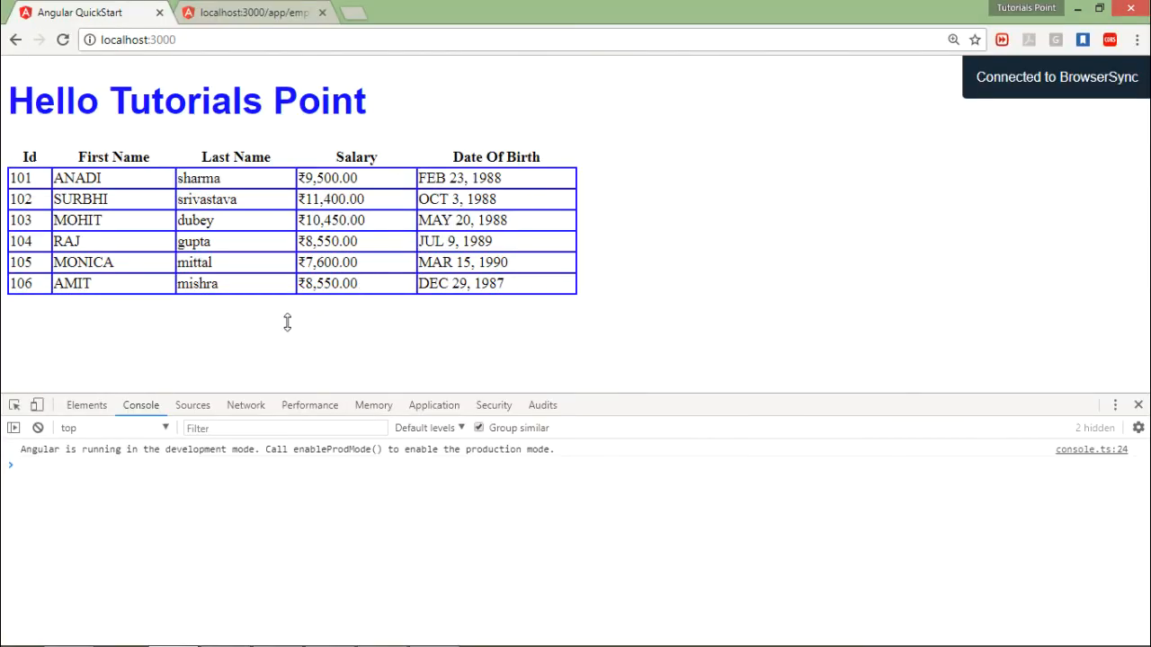
mouse_move(200, 189)
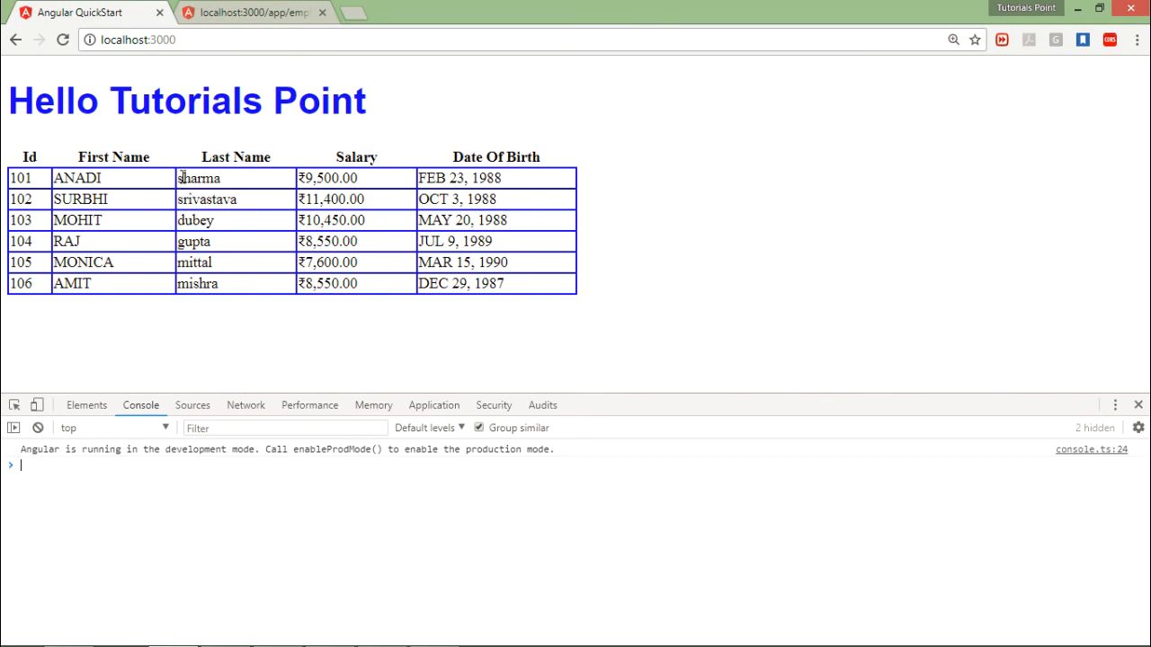
mouse_move(171, 214)
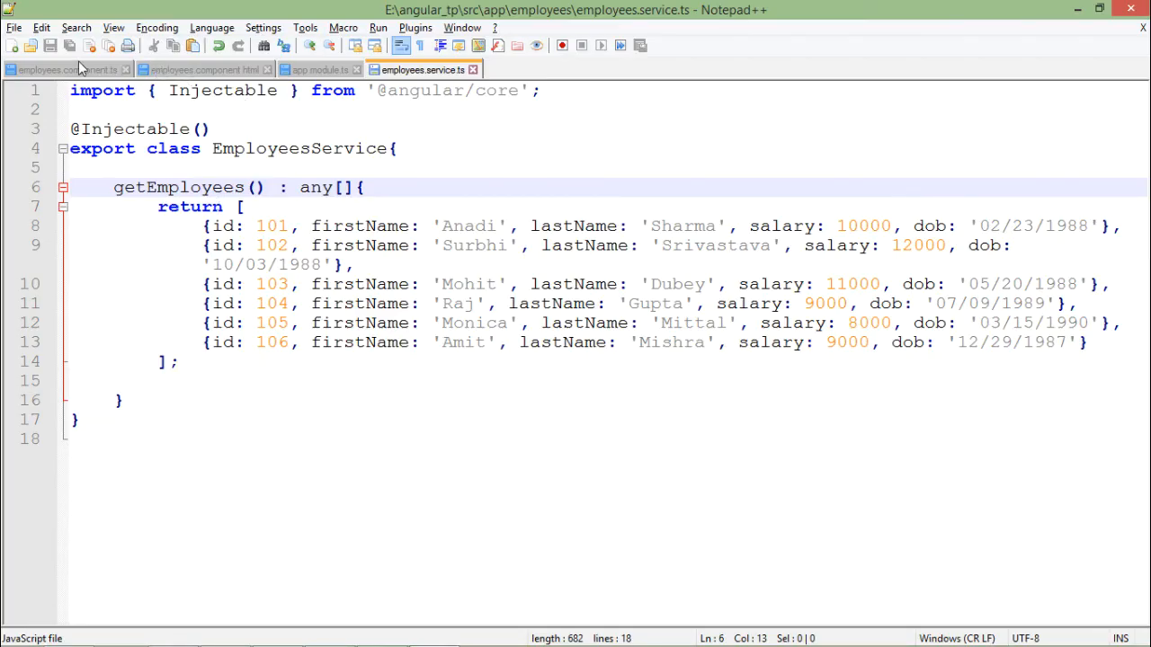
click(63, 70)
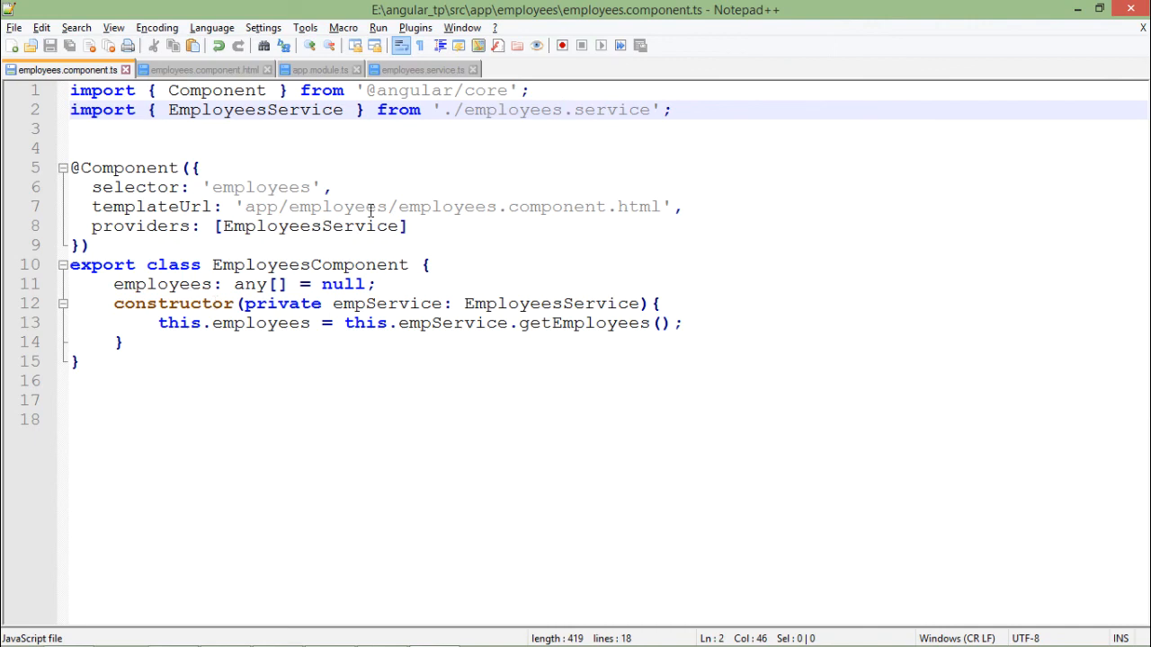
click(422, 70)
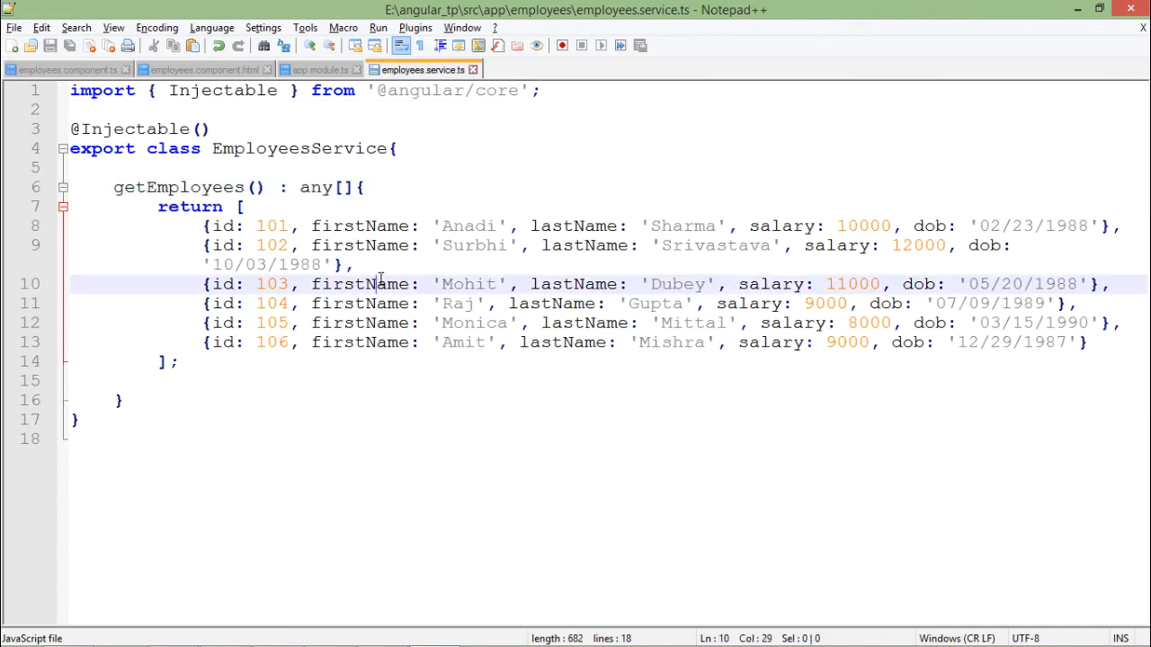